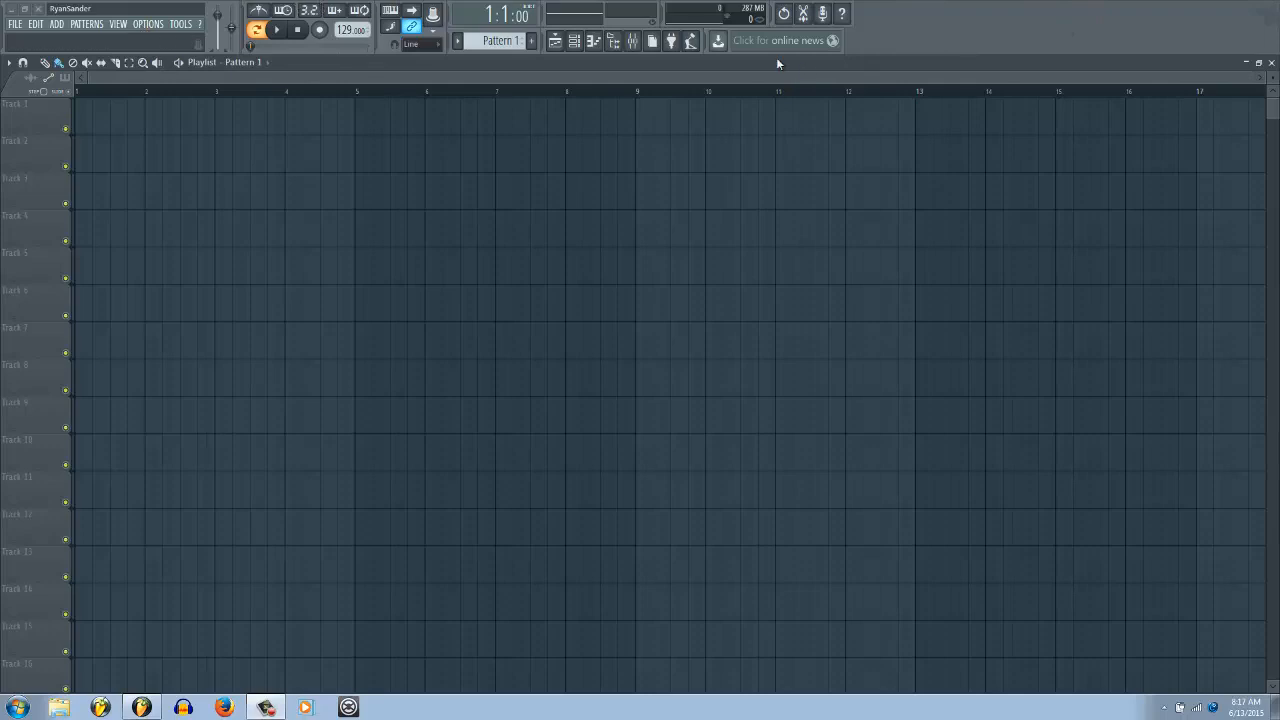
mouse_move(310, 95)
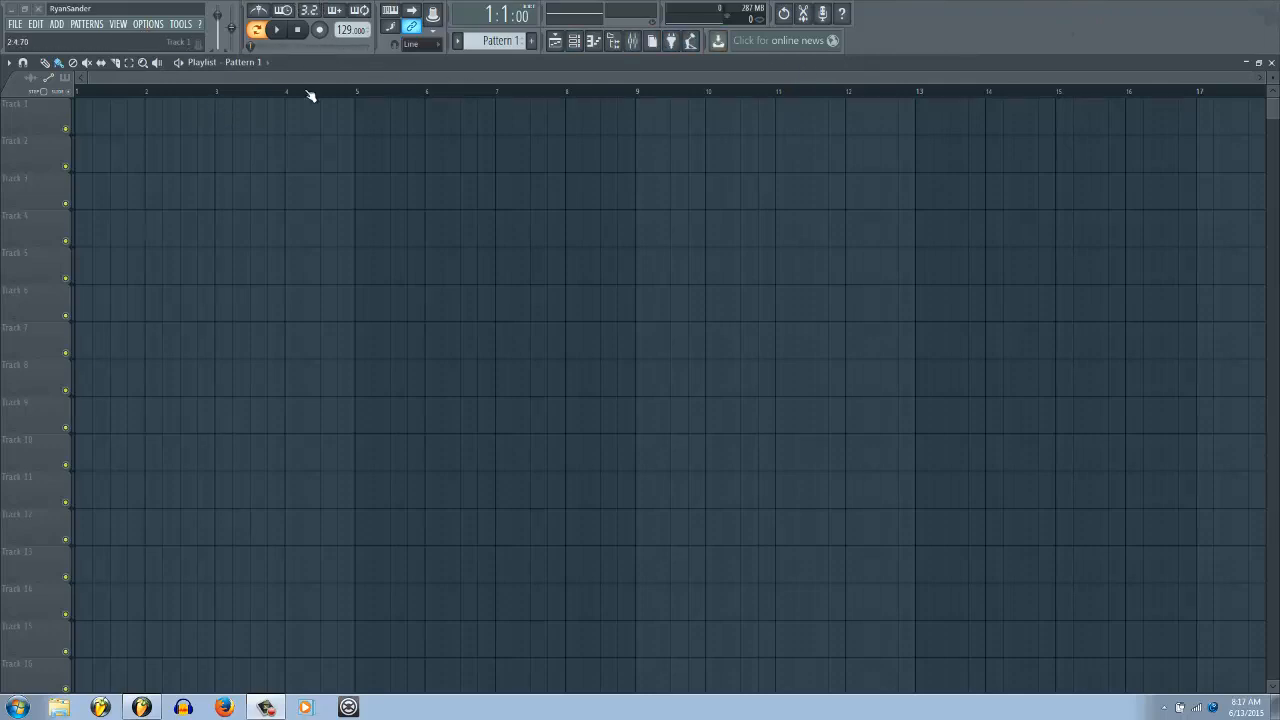
- Rename Pattern 1 to 'Drums' and add a new empty Pattern 2
right_click(505, 14)
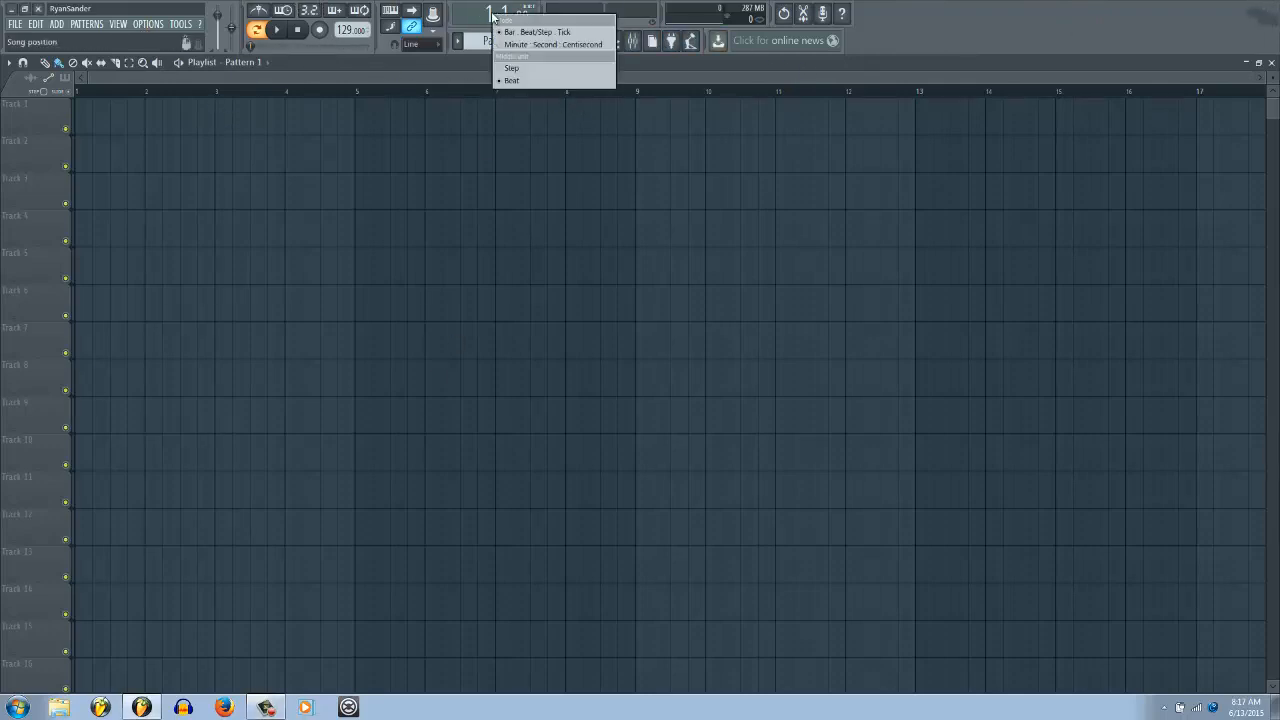
mouse_move(555, 45)
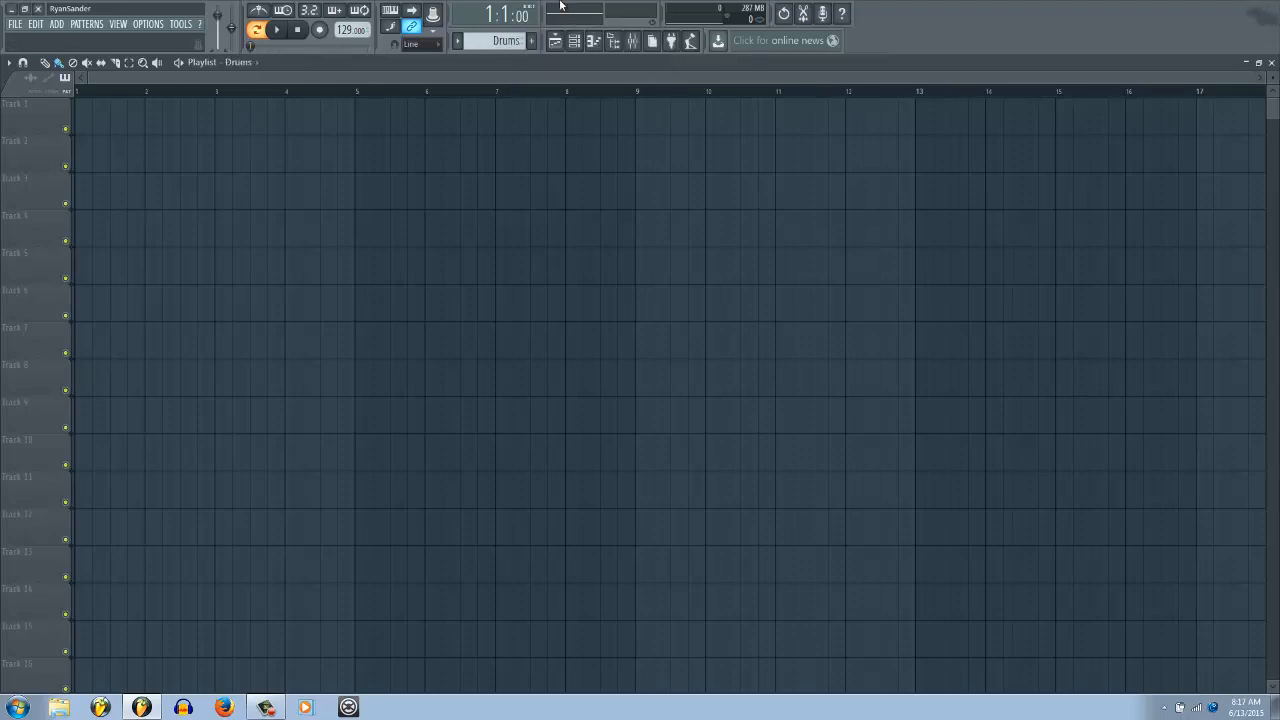
click(498, 40)
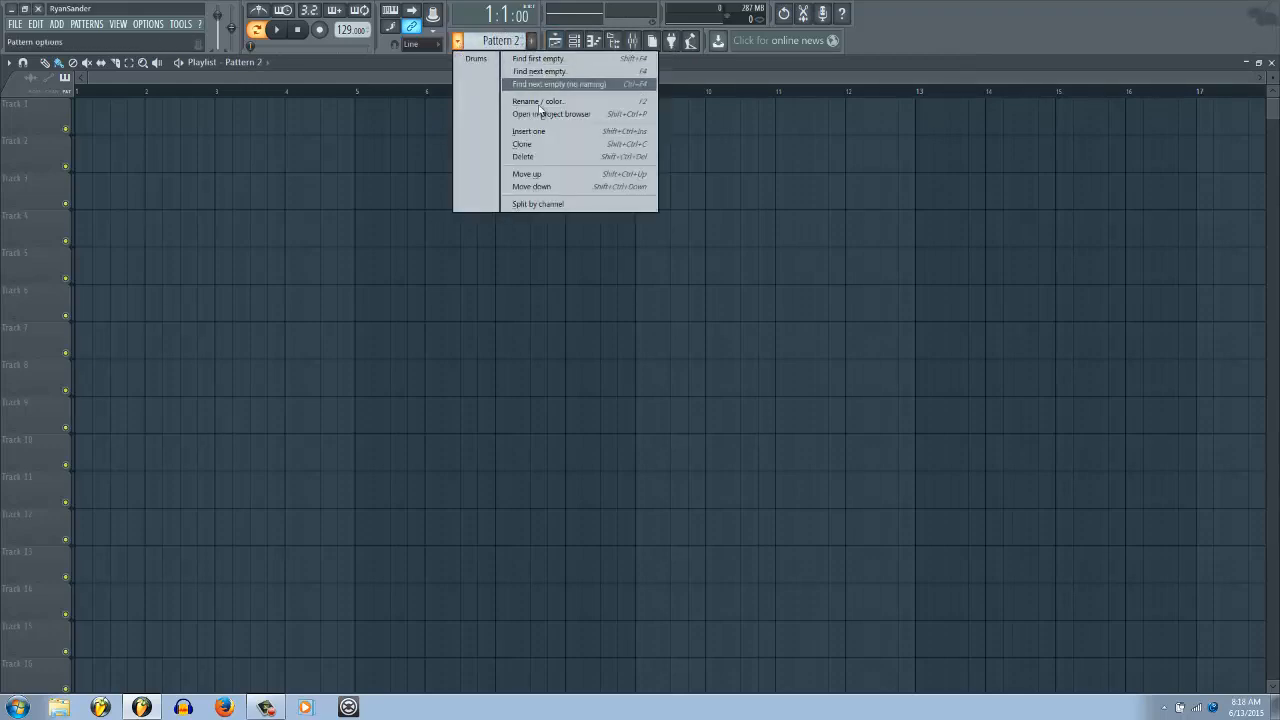
mouse_move(527, 174)
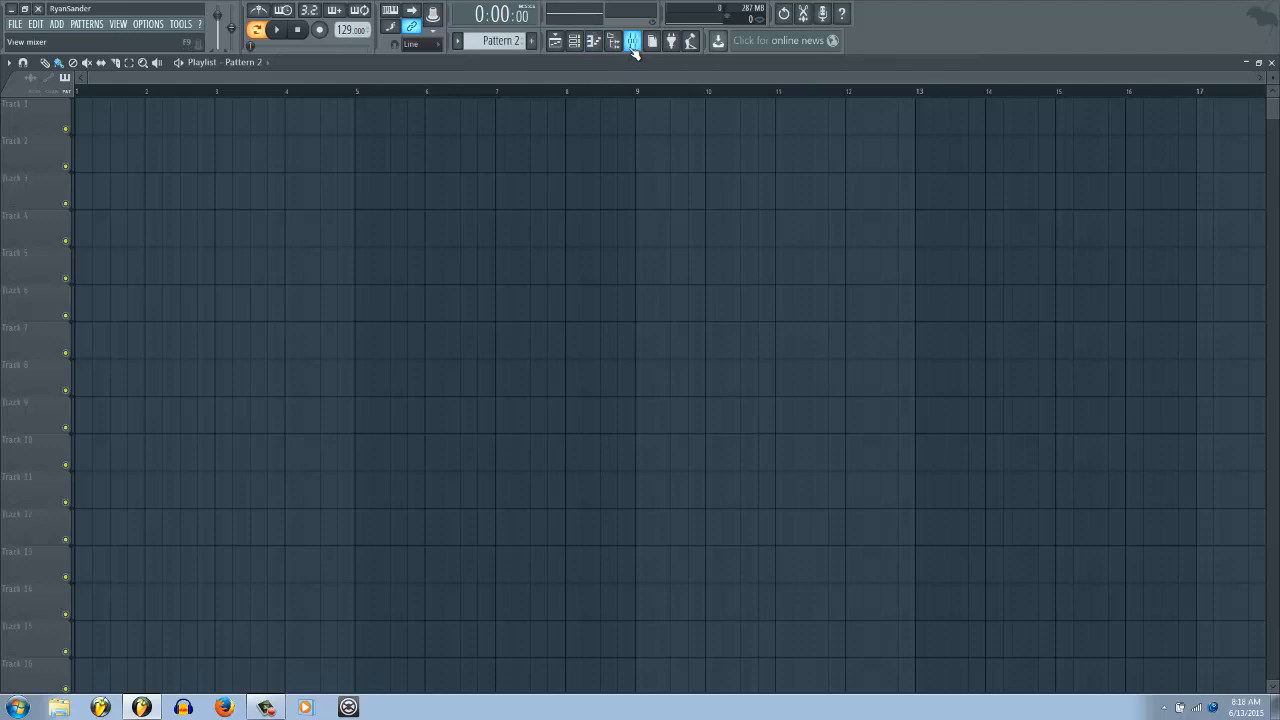
click(631, 40)
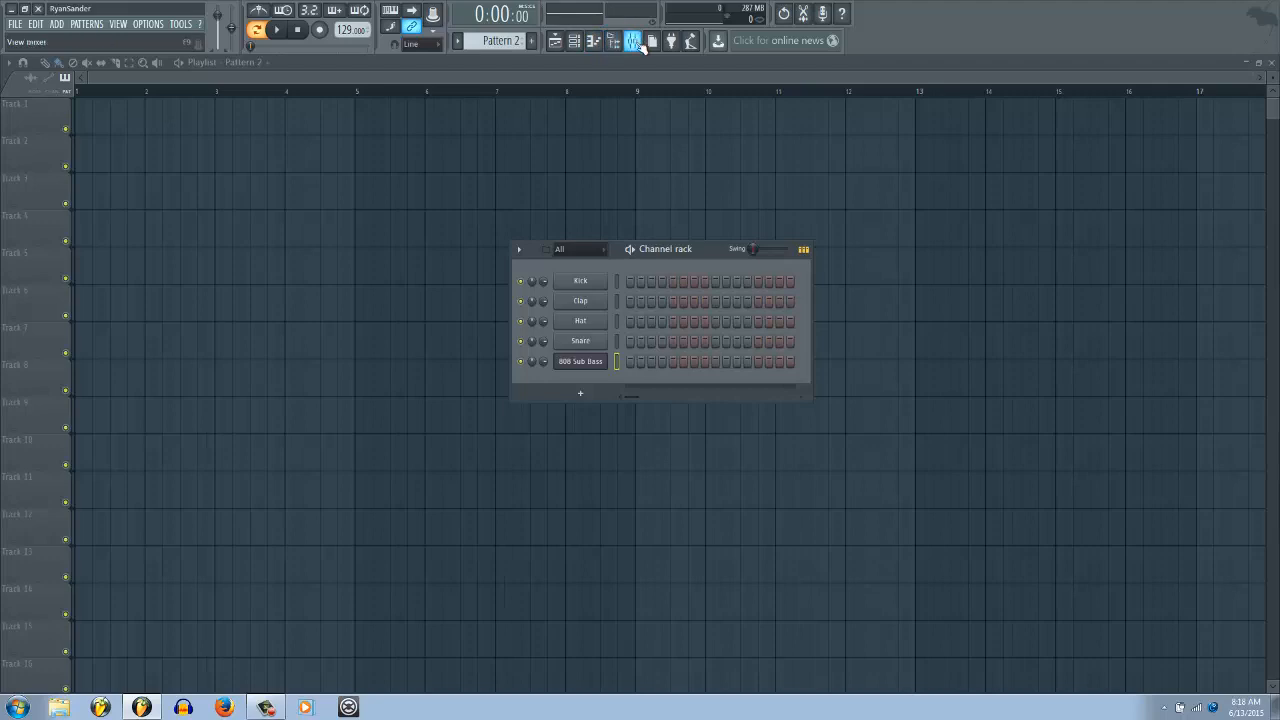
mouse_move(649, 41)
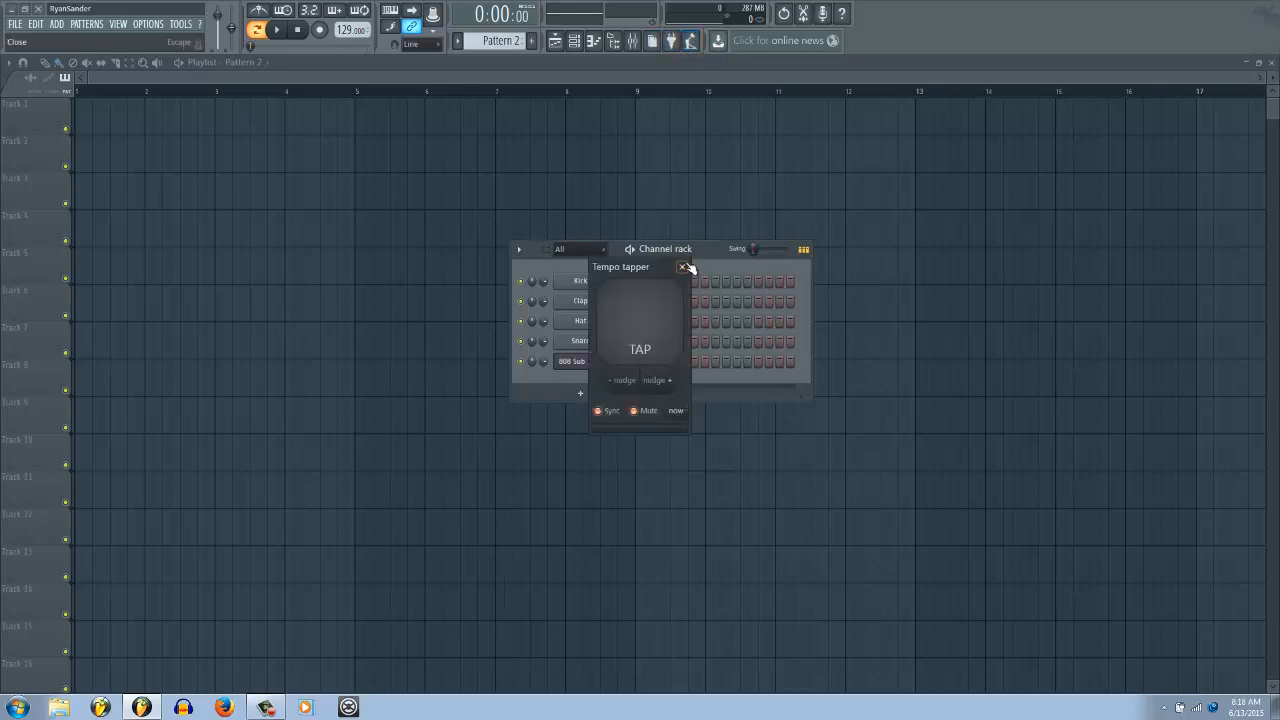
click(683, 267)
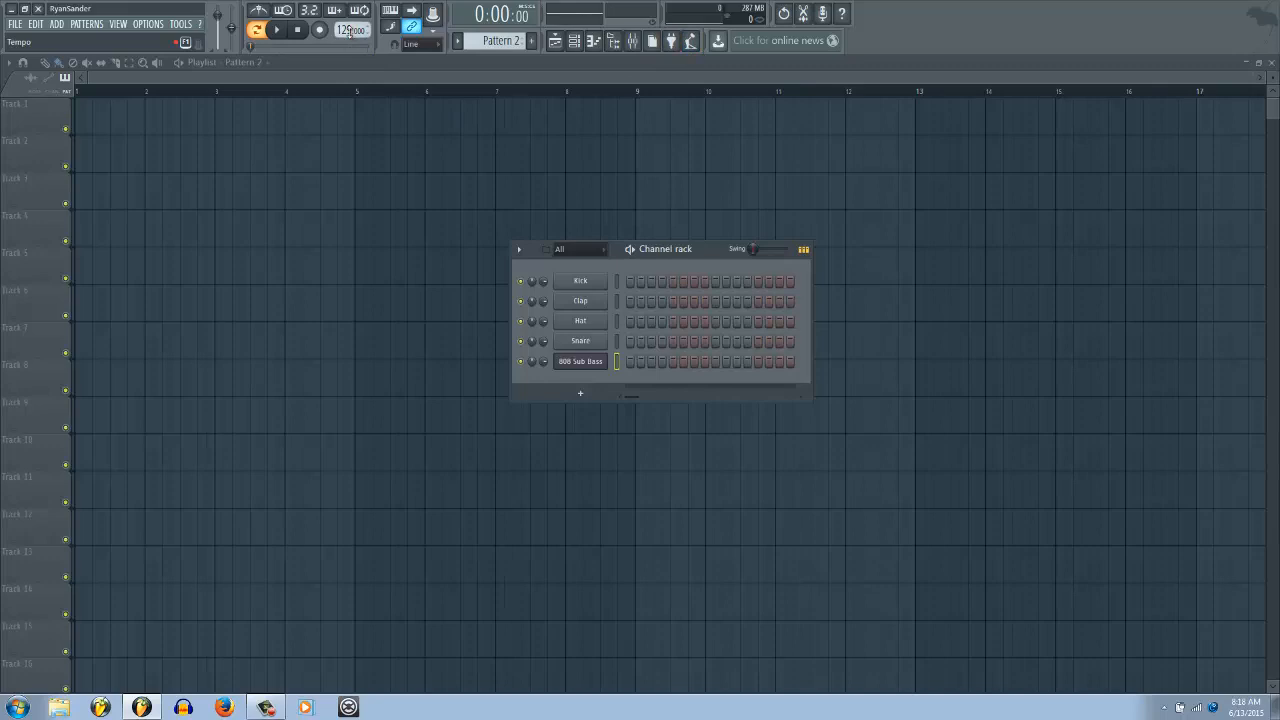
right_click(350, 29)
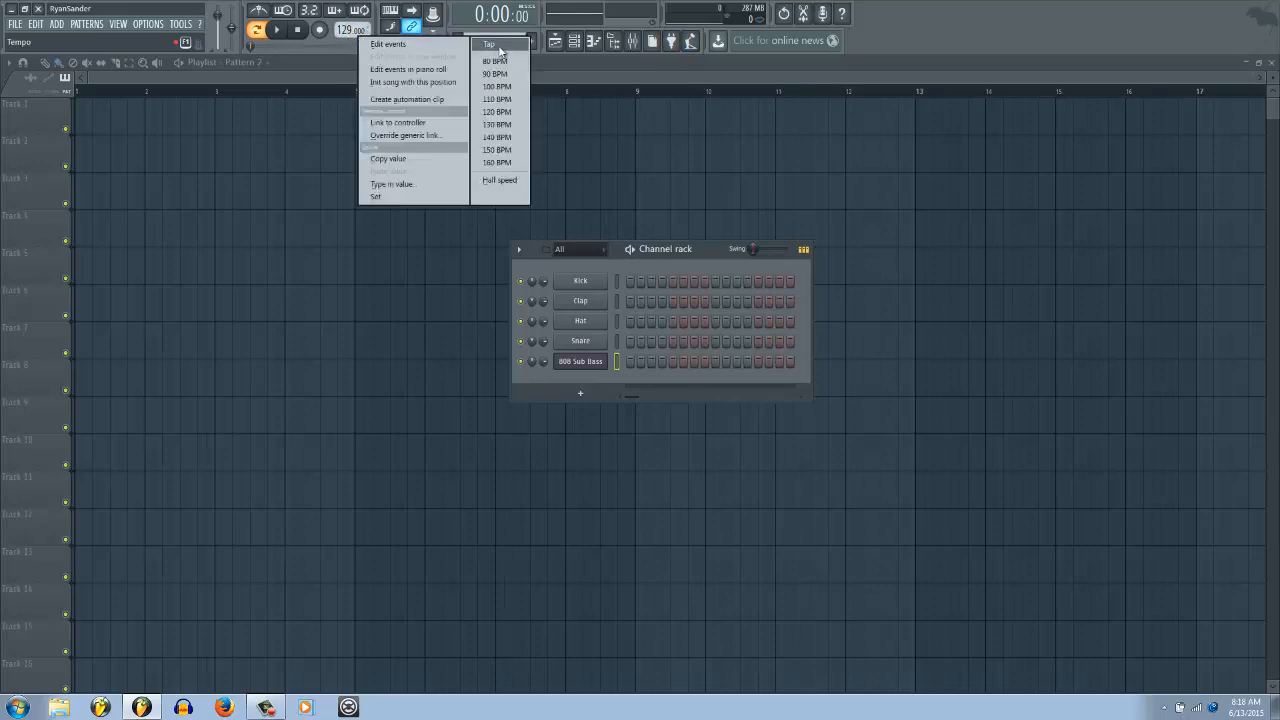
mouse_move(404, 135)
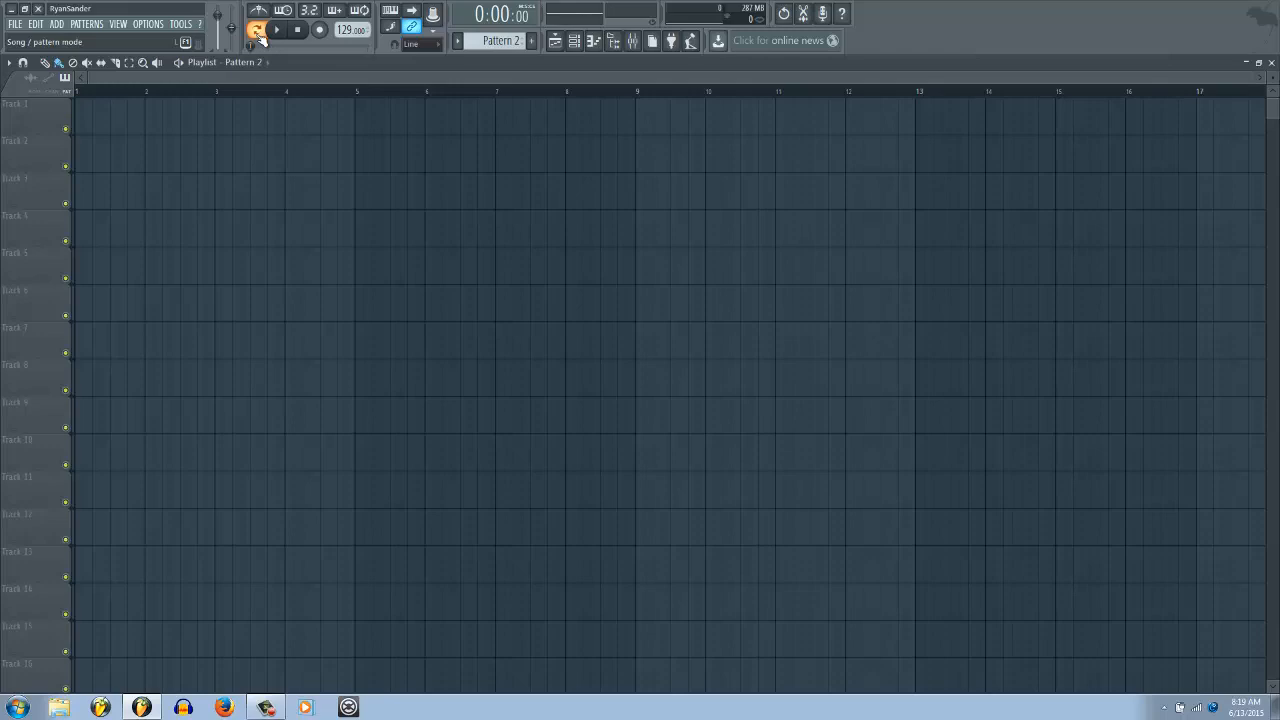
- Fill the Clap row of the Drums pattern with a hit every 4 steps
click(300, 117)
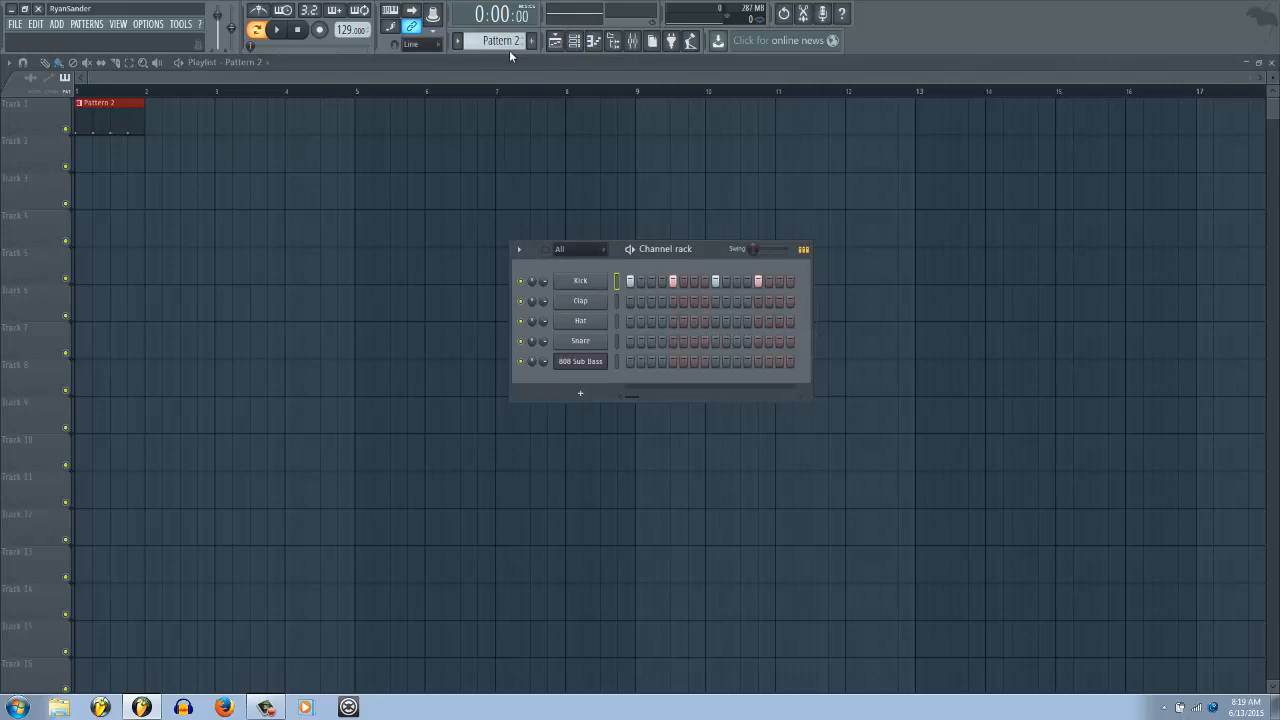
right_click(580, 300)
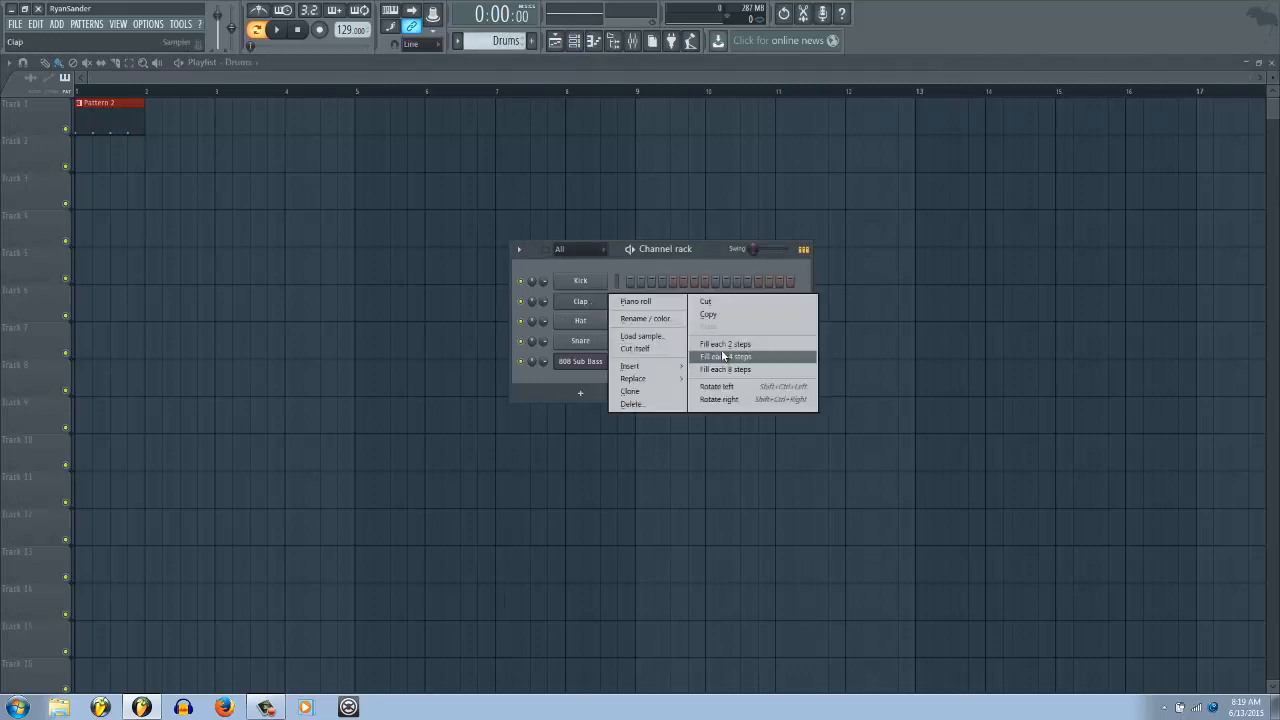
click(725, 356)
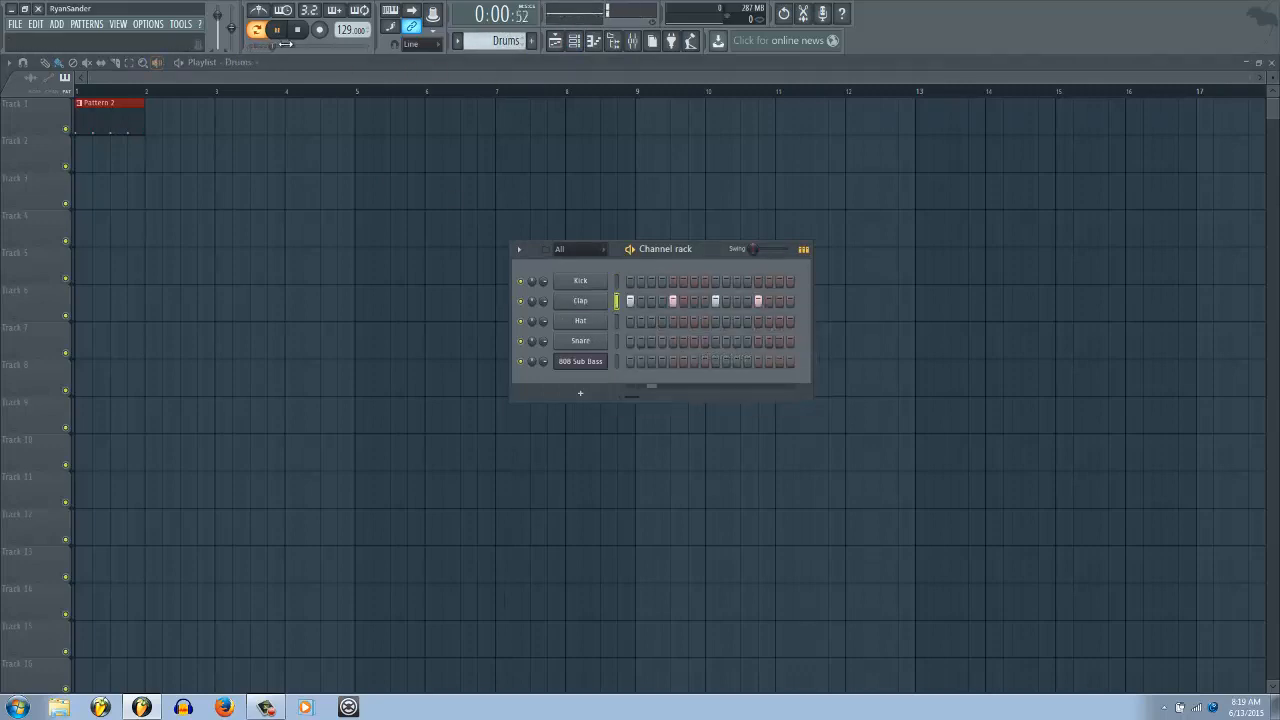
- Play and stop the pattern, then close the channel rack
click(297, 29)
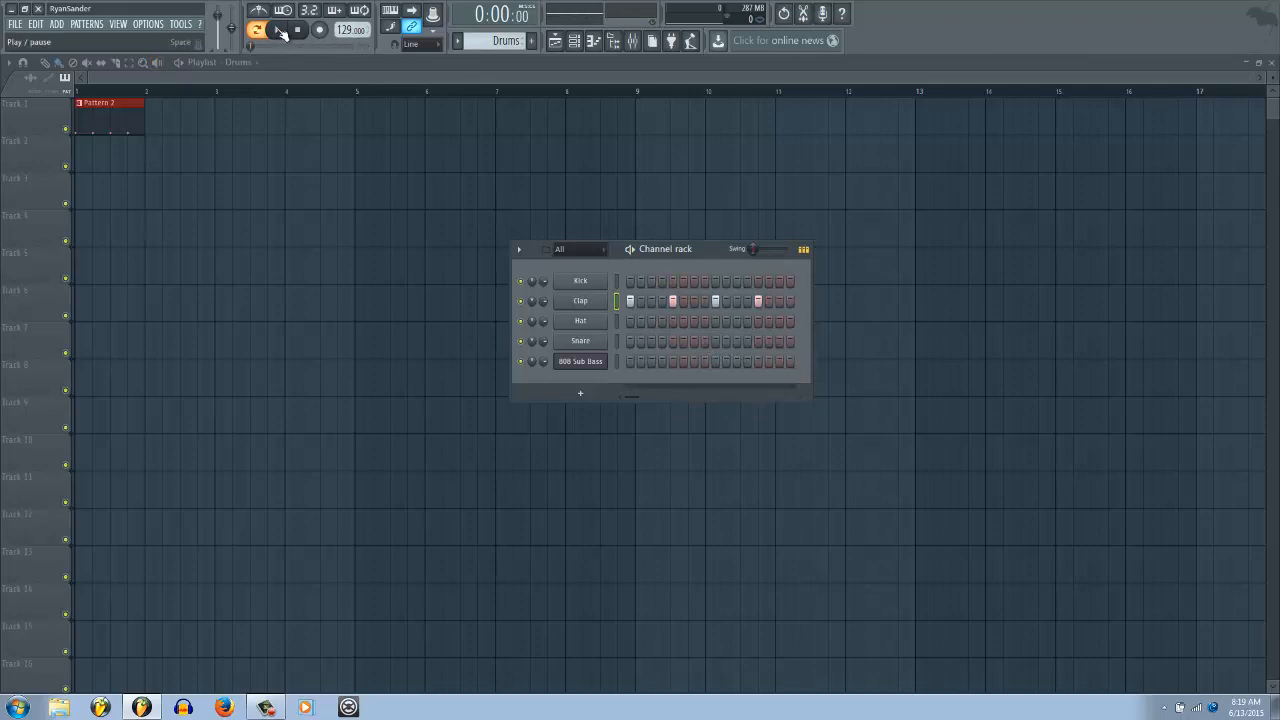
click(277, 29)
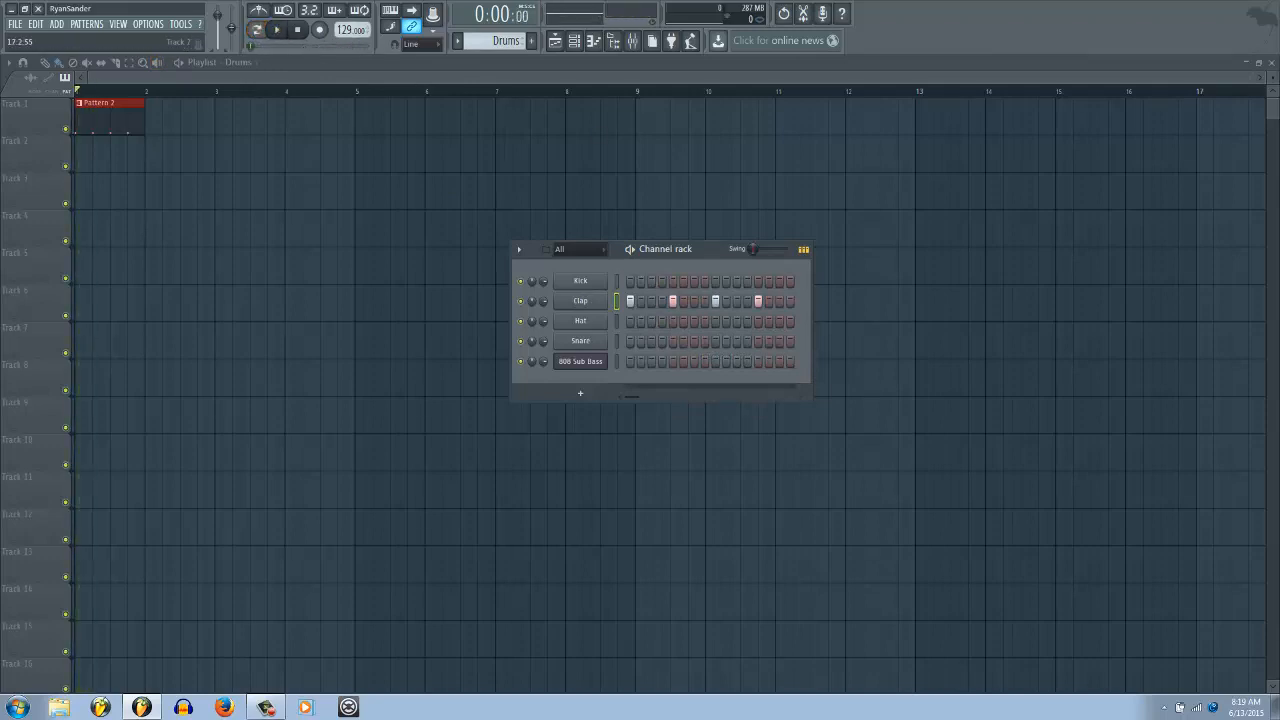
click(257, 29)
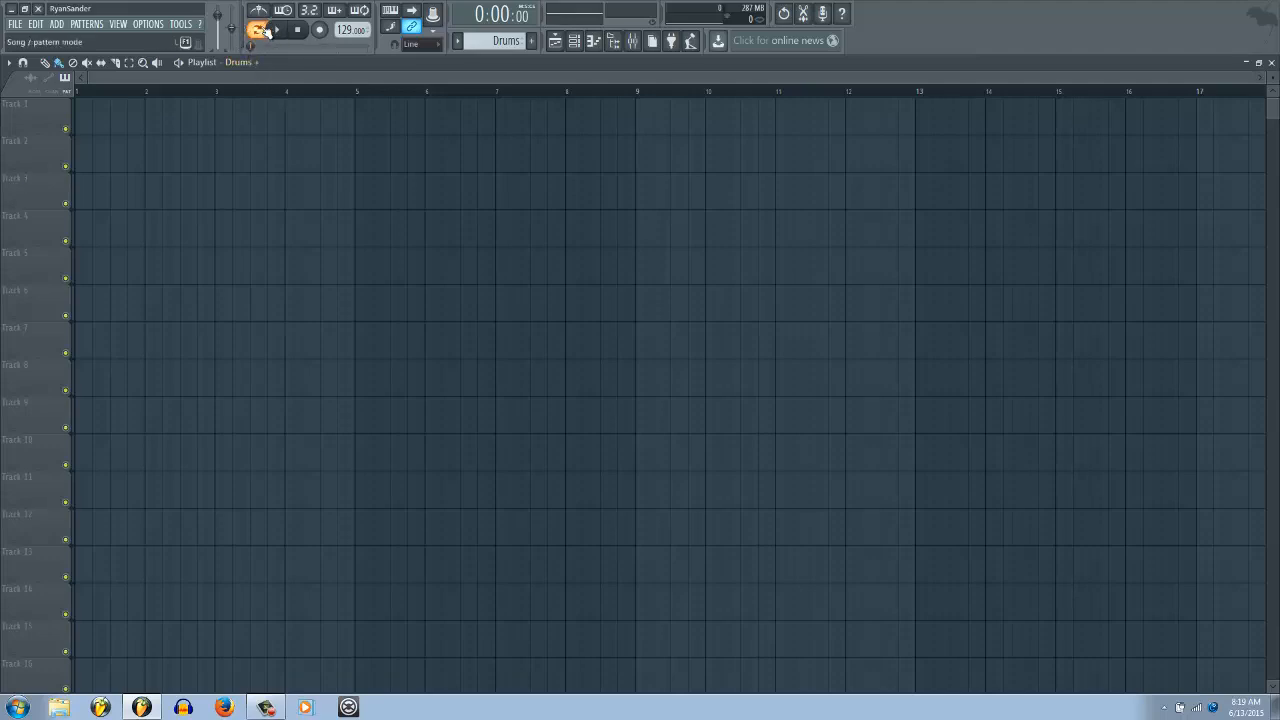
mouse_move(258, 13)
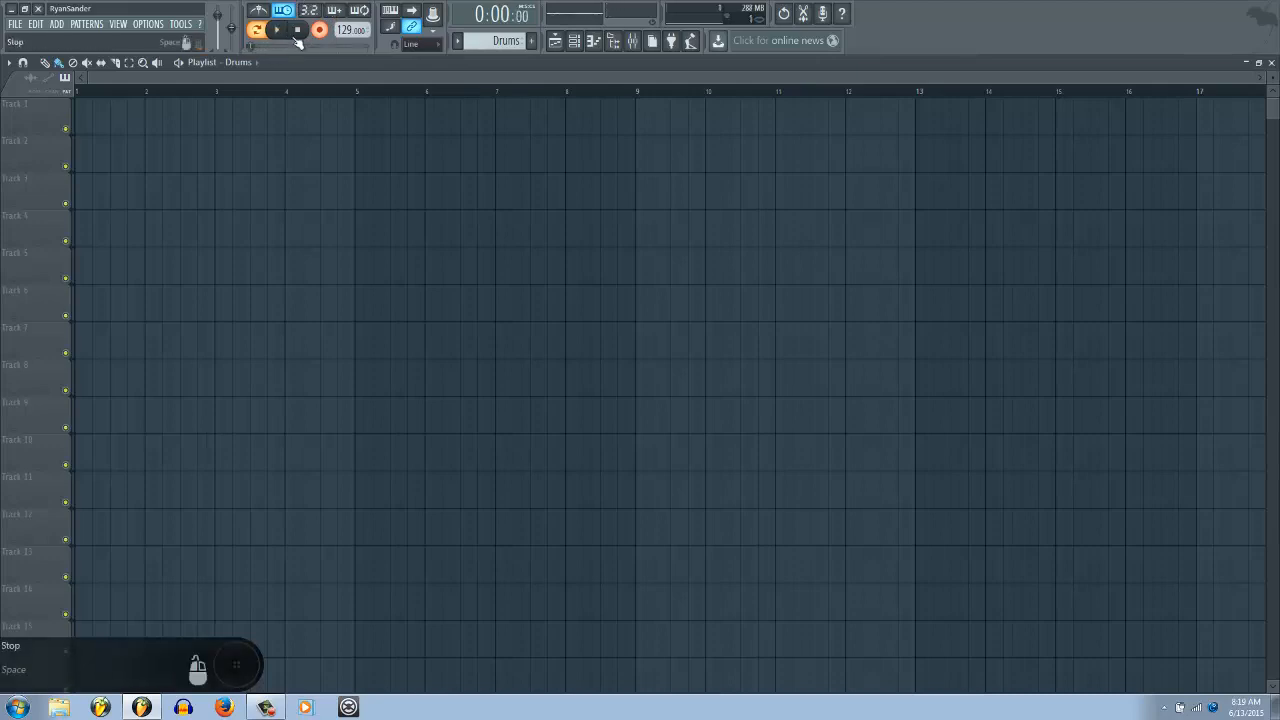
- Enable wait-for-input, play the song, and drag the playhead toward bar 10
click(310, 10)
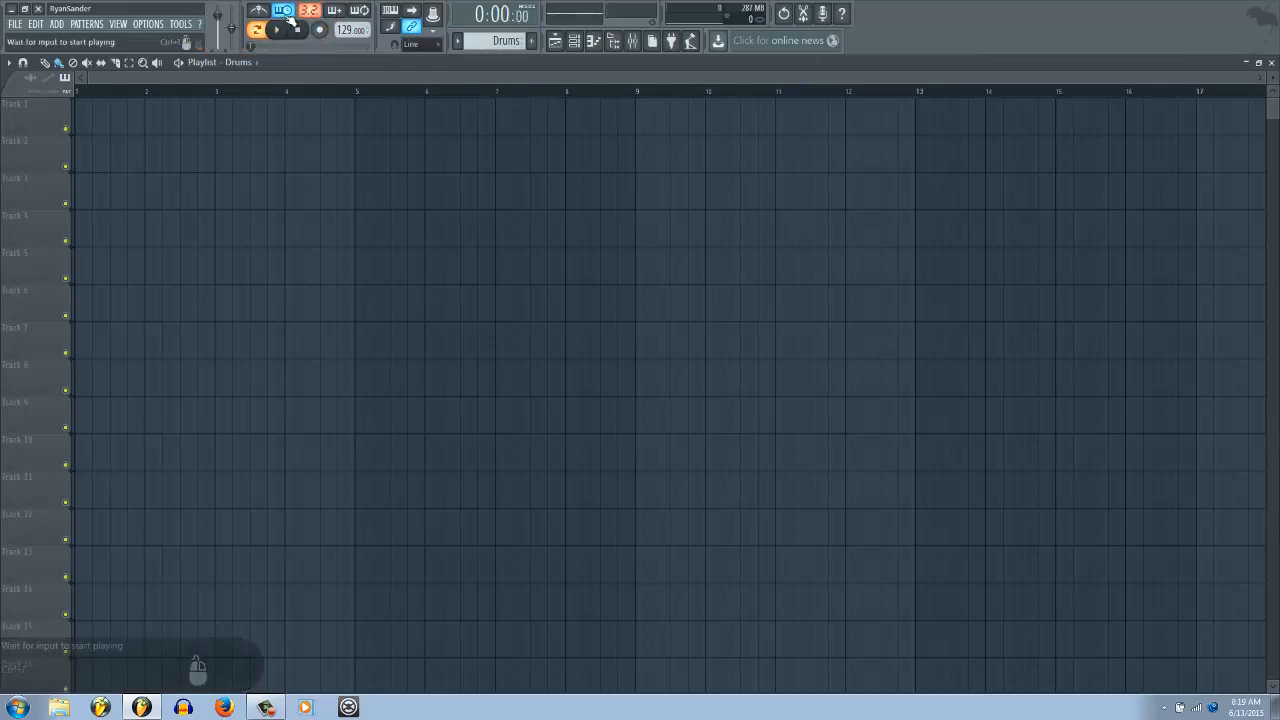
click(298, 29)
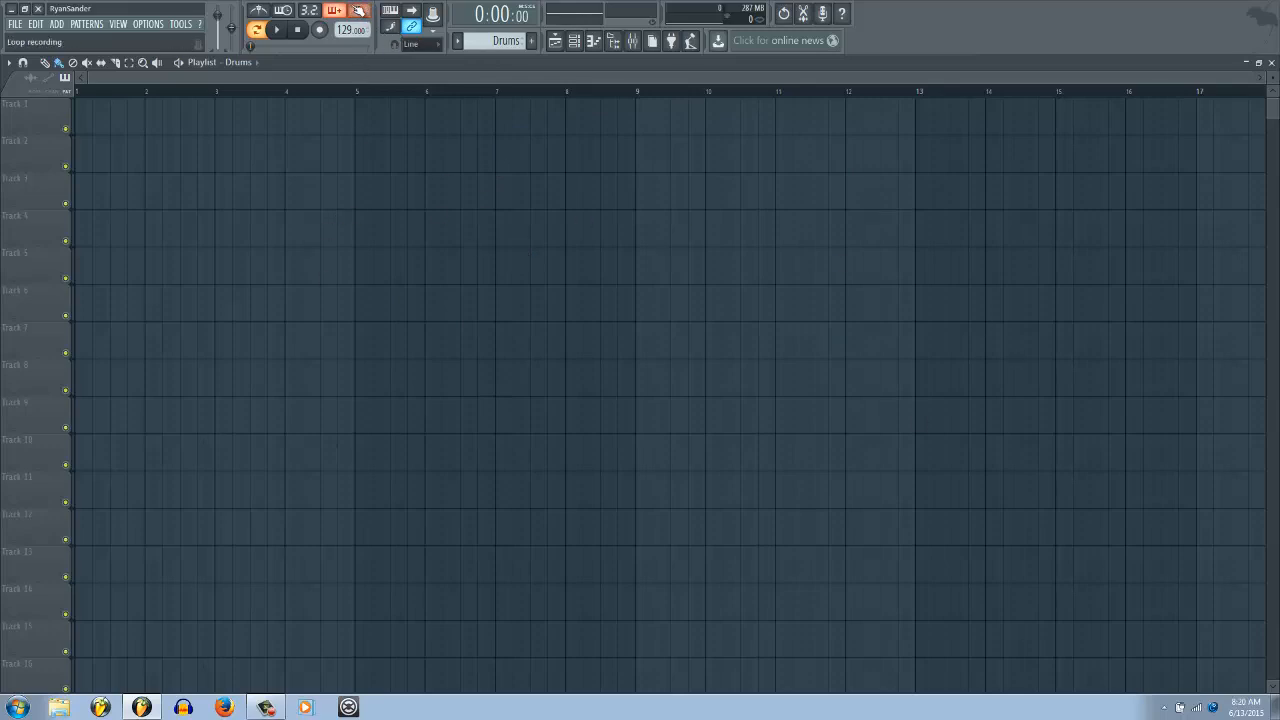
click(276, 29)
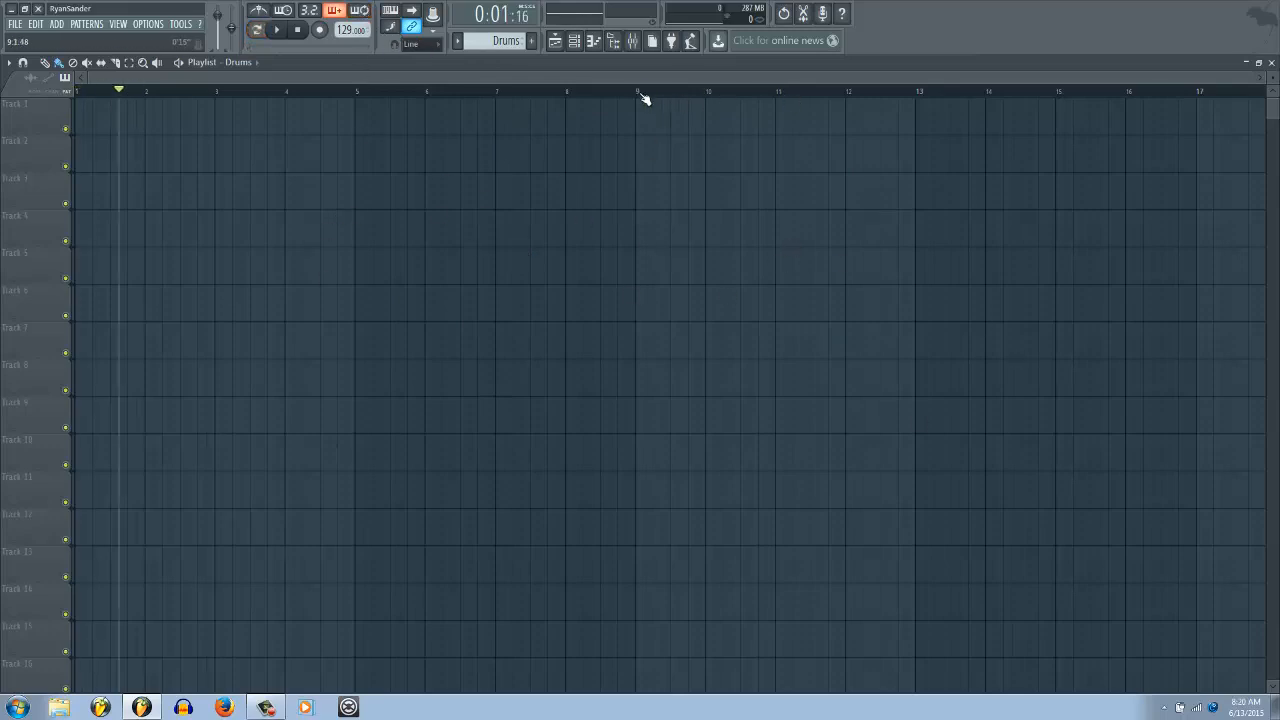
drag(635, 91, 915, 91)
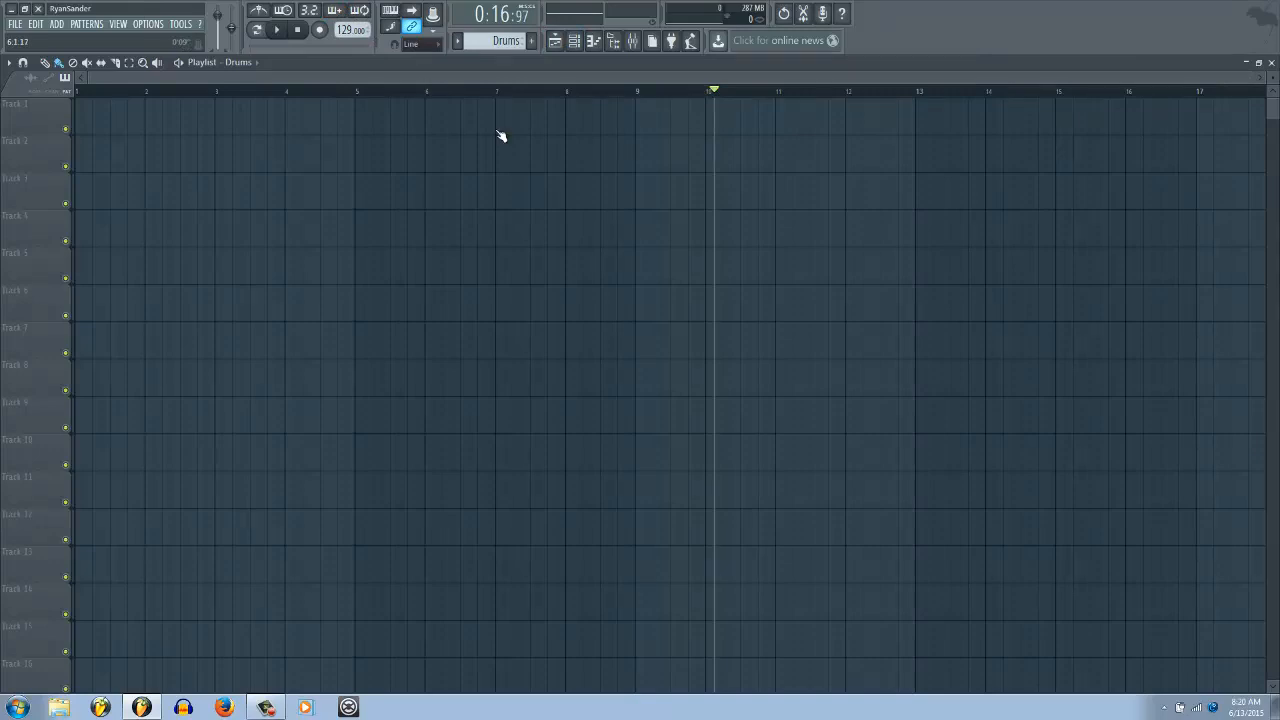
click(135, 90)
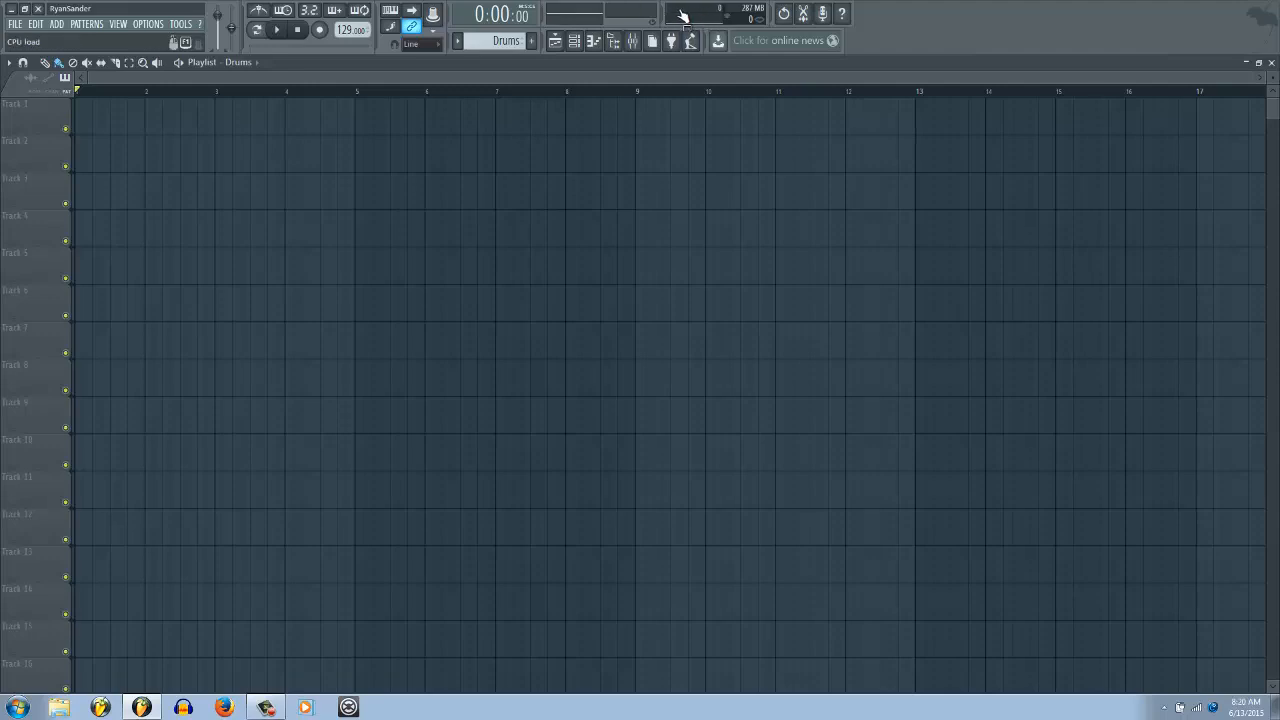
mouse_move(803, 13)
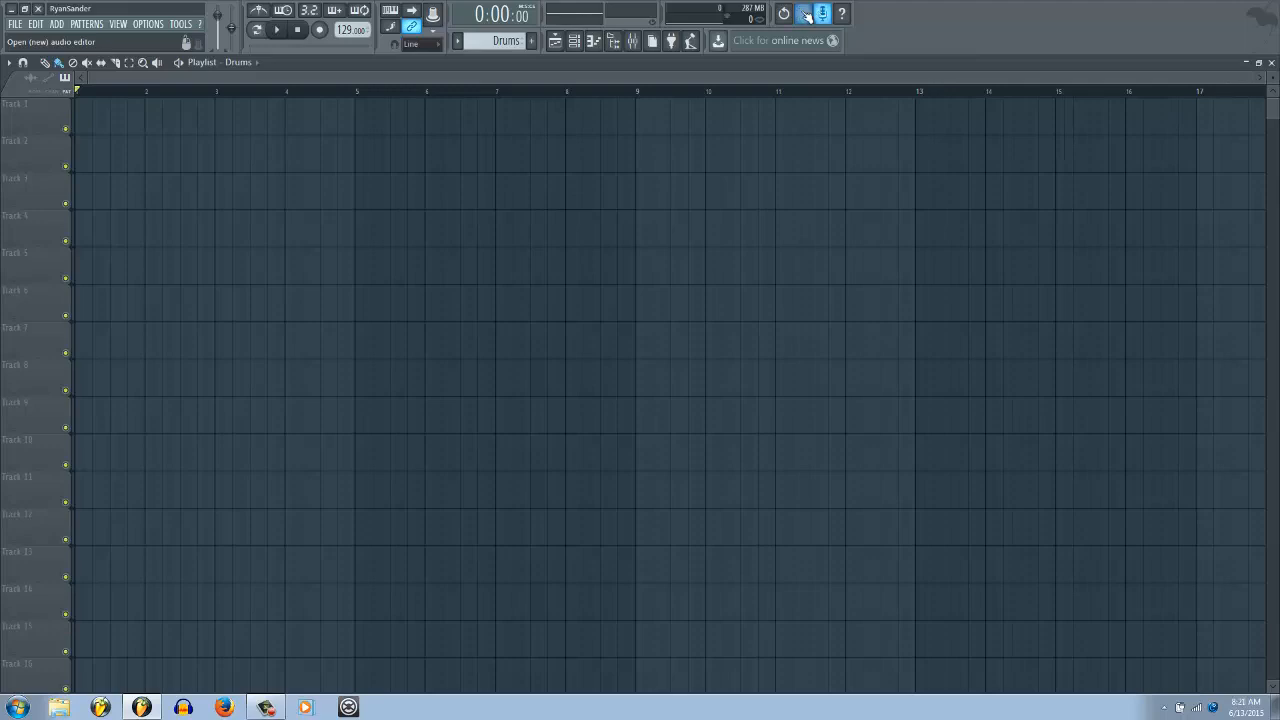
mouse_move(822, 13)
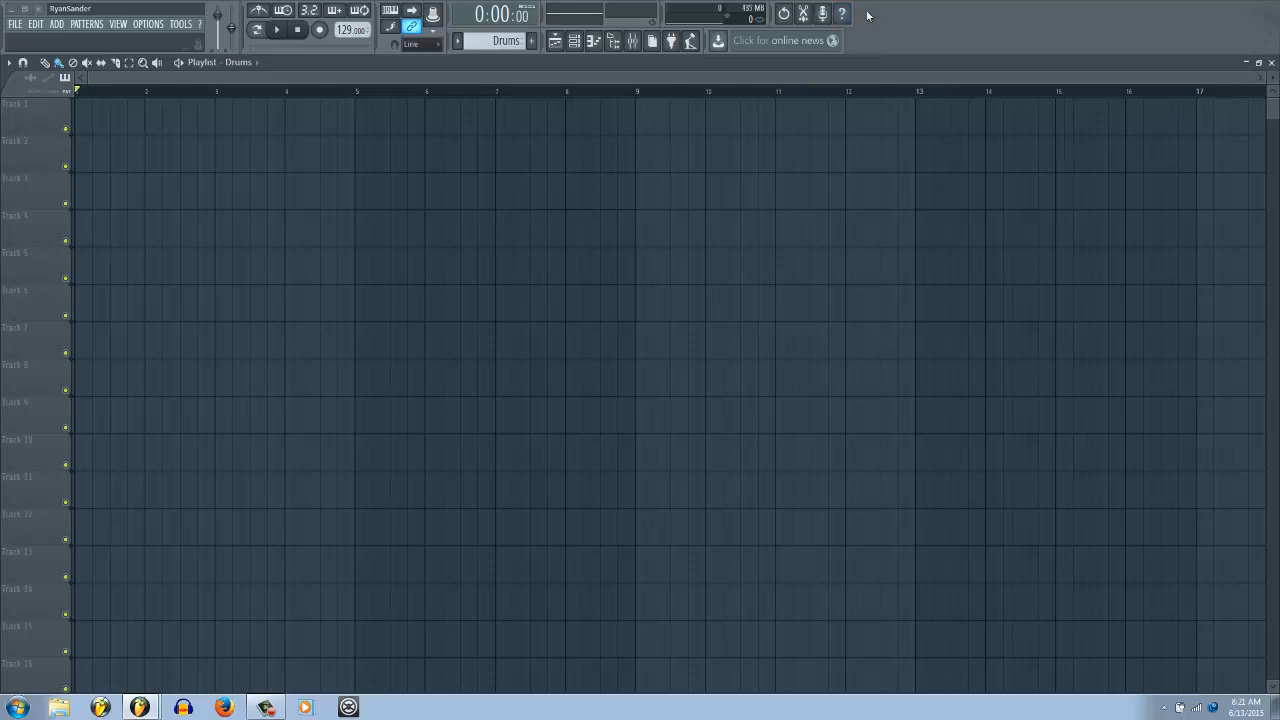
mouse_move(24, 38)
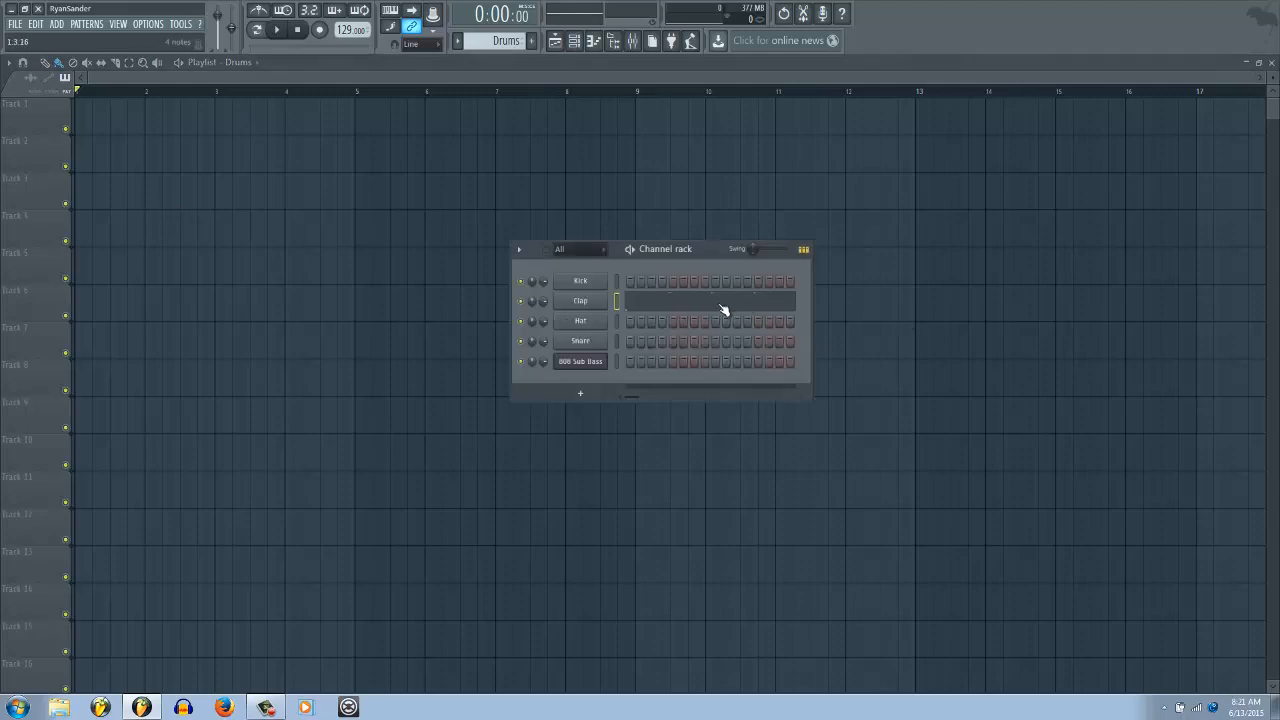
- Open the Clap piano roll, bring back the channel rack, and select Kick
double_click(580, 300)
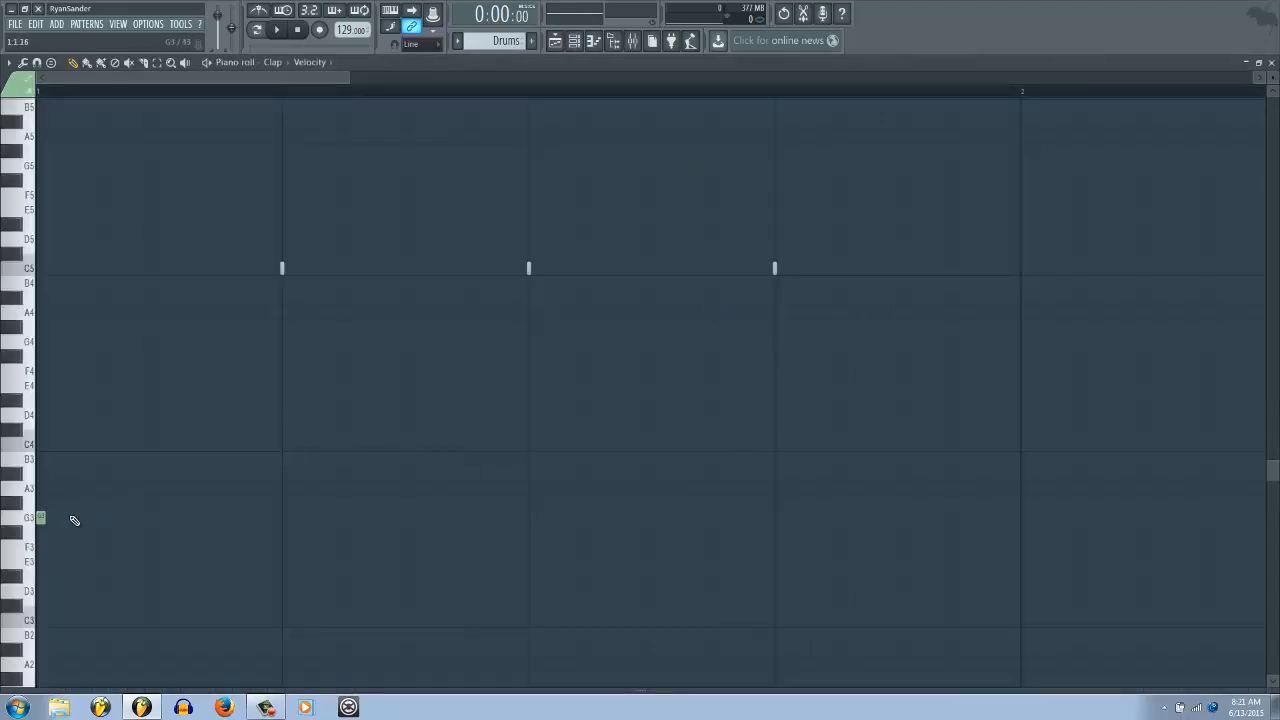
mouse_move(671, 291)
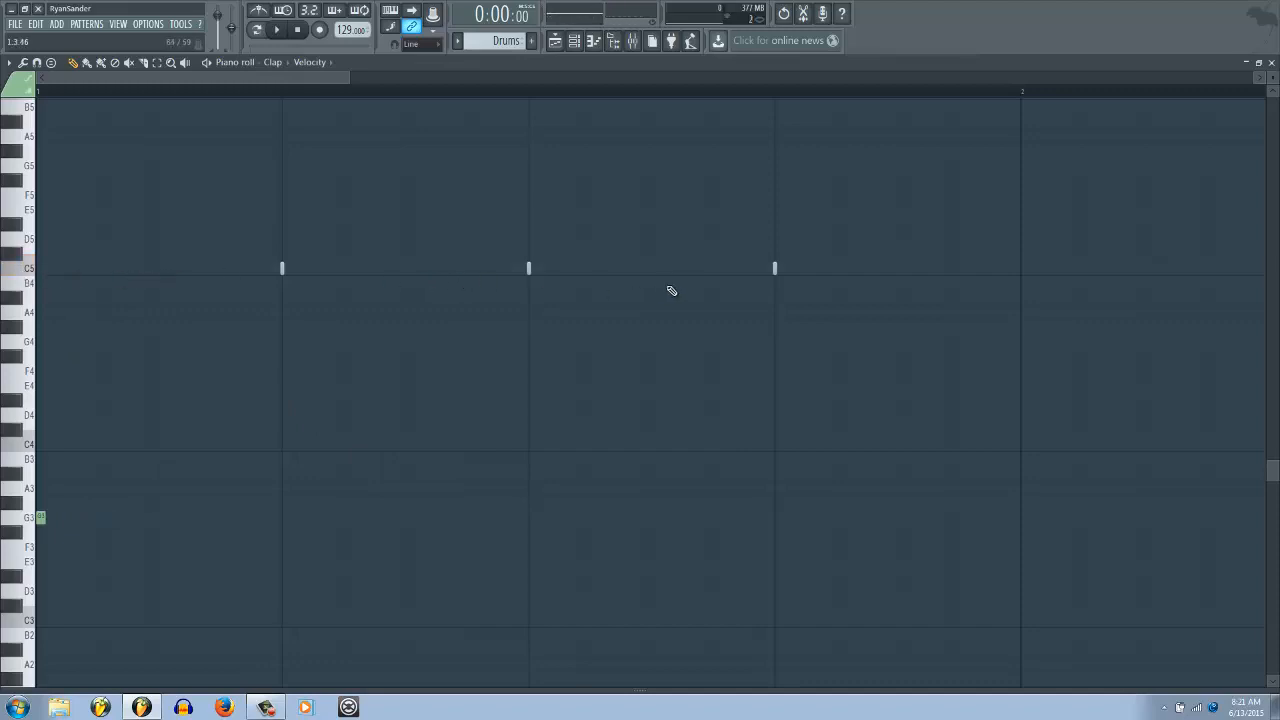
click(574, 40)
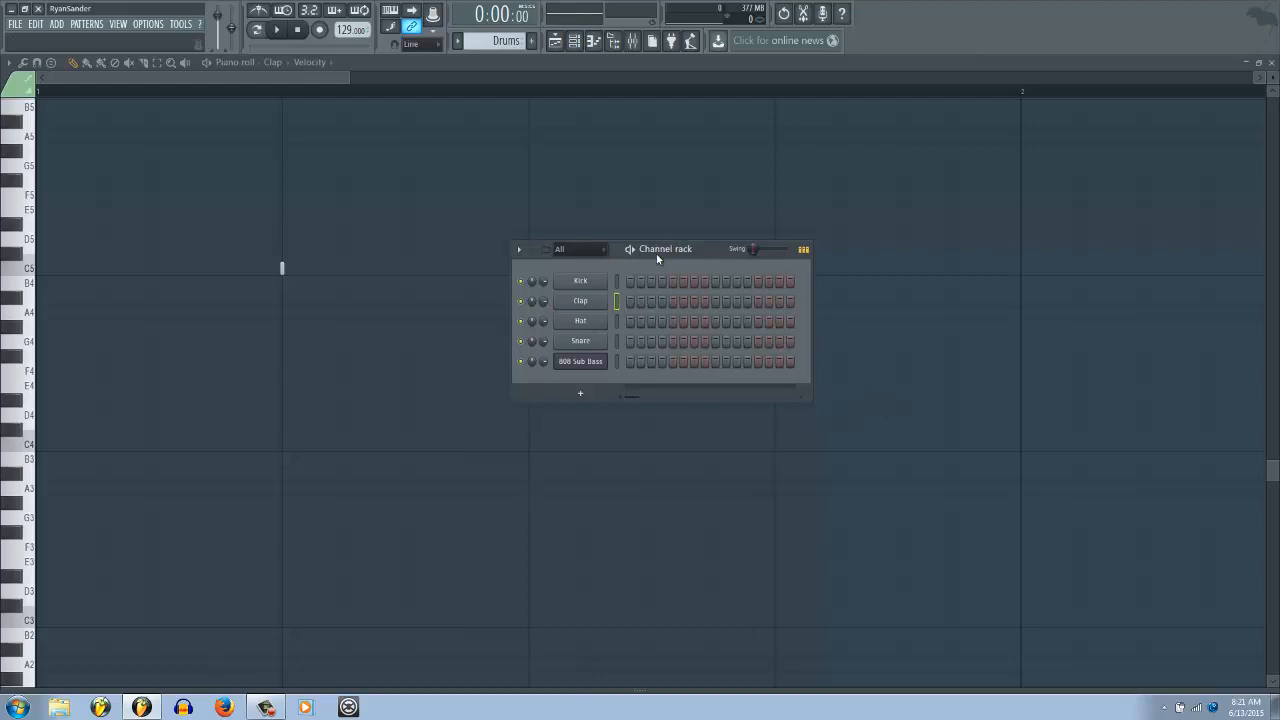
mouse_move(333, 350)
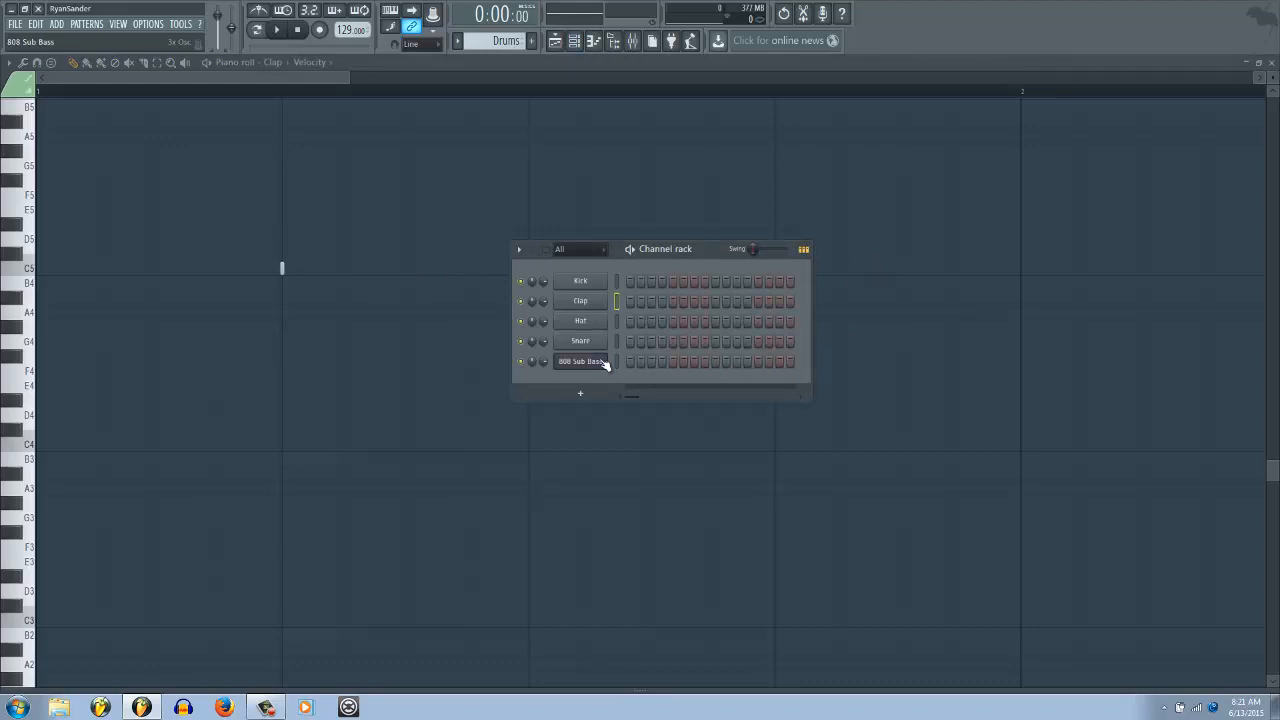
click(580, 320)
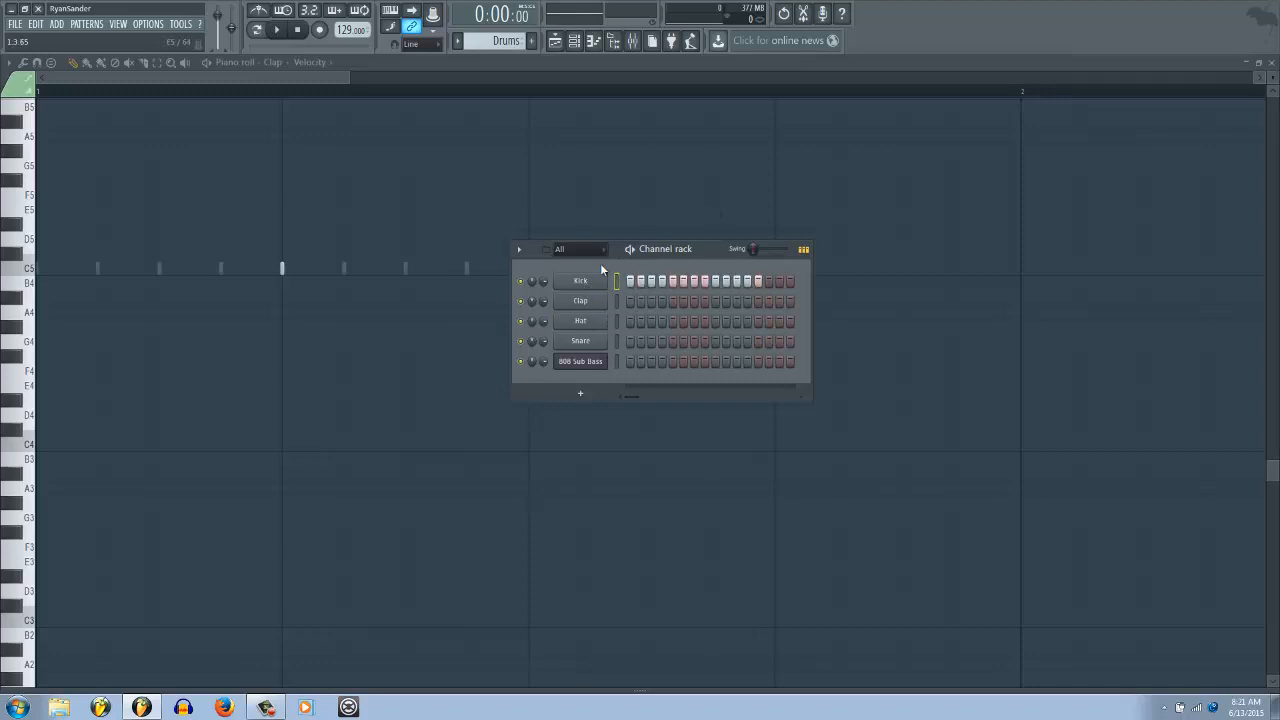
click(580, 281)
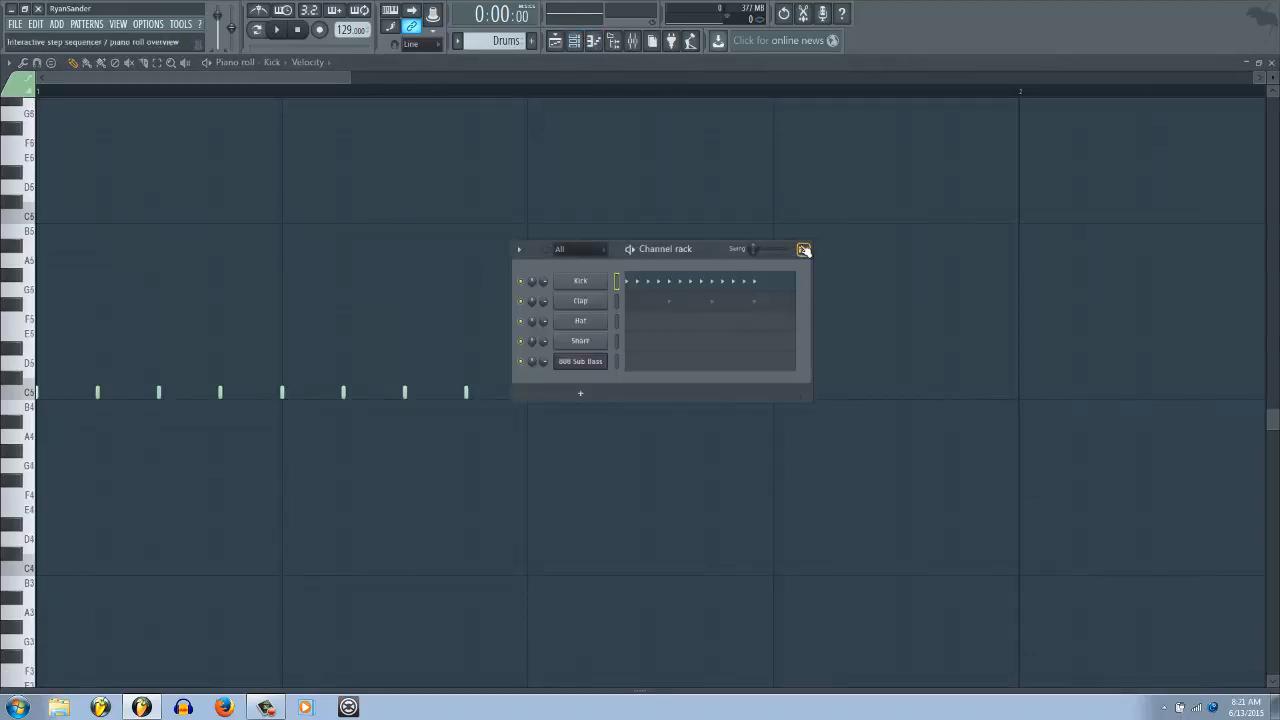
- Toggle the channel rack between note preview and step button views
click(803, 249)
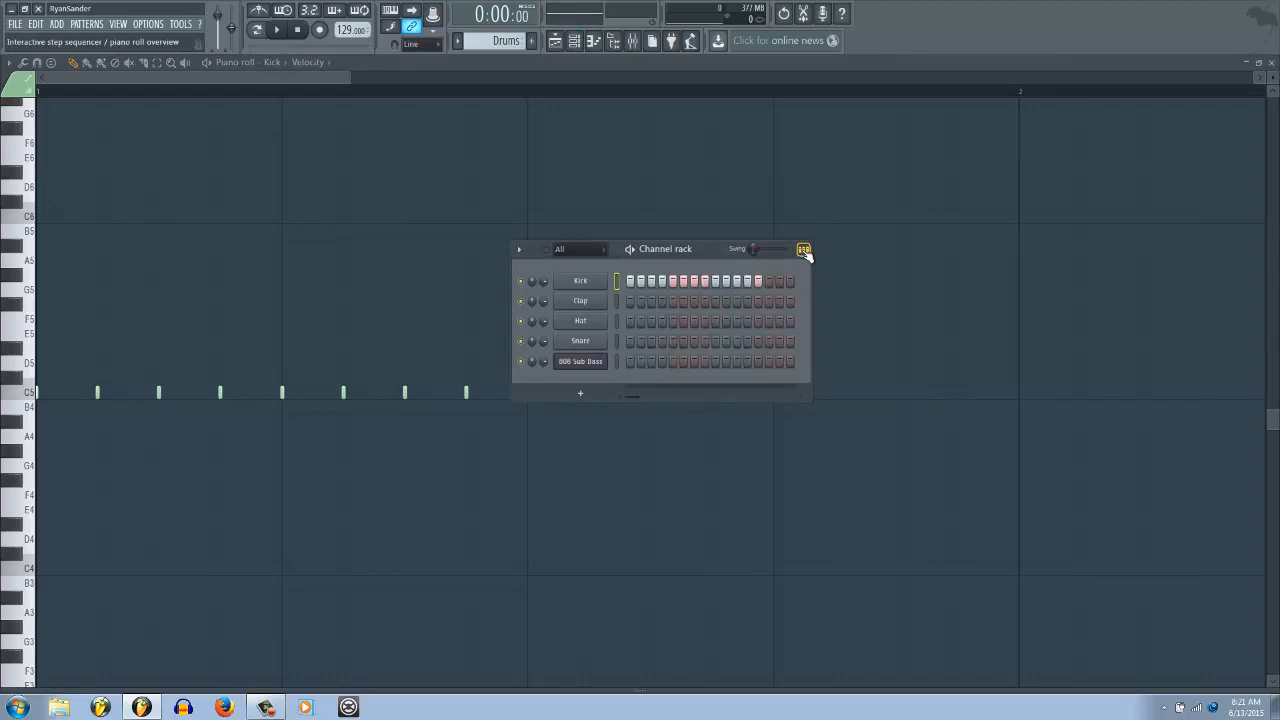
click(804, 248)
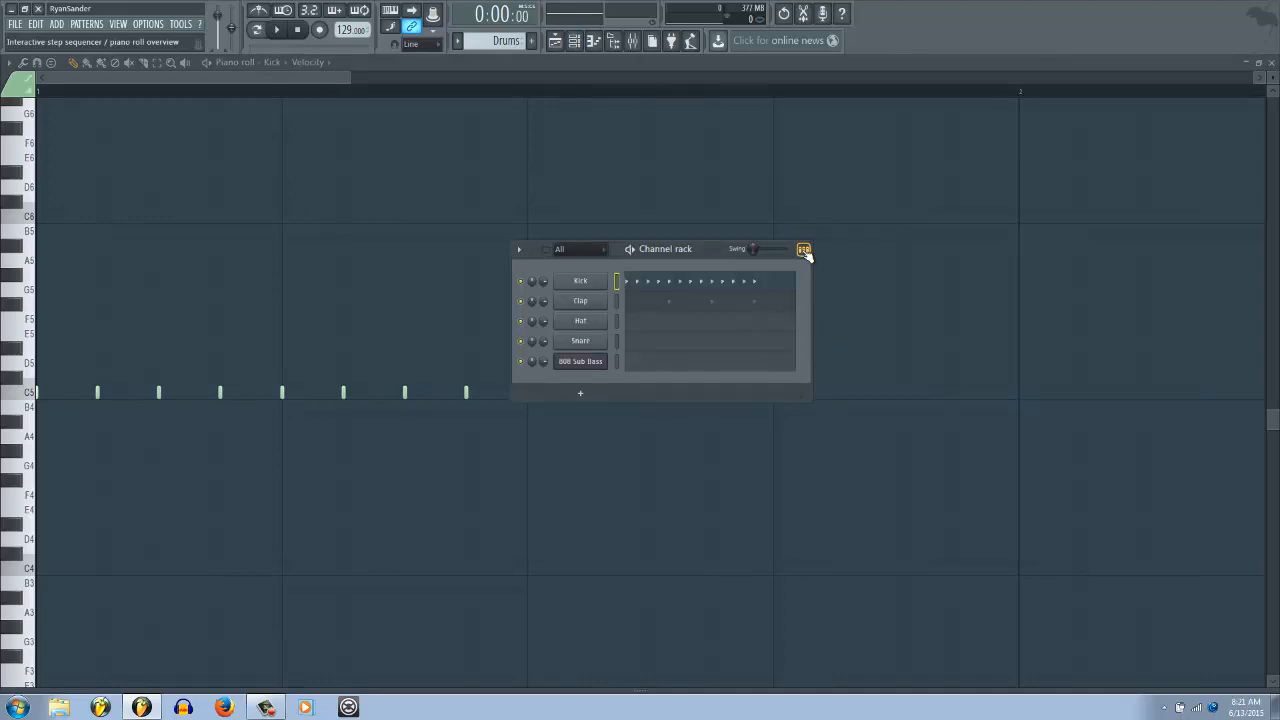
mouse_move(827, 262)
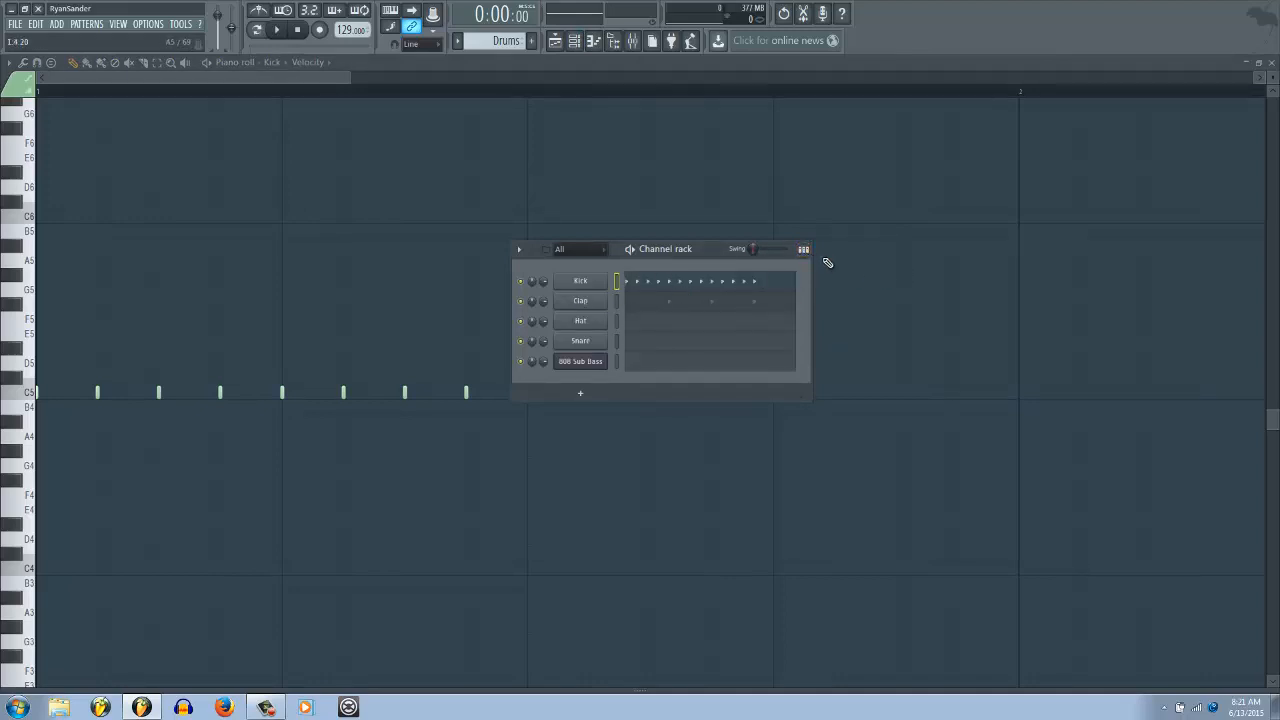
click(803, 248)
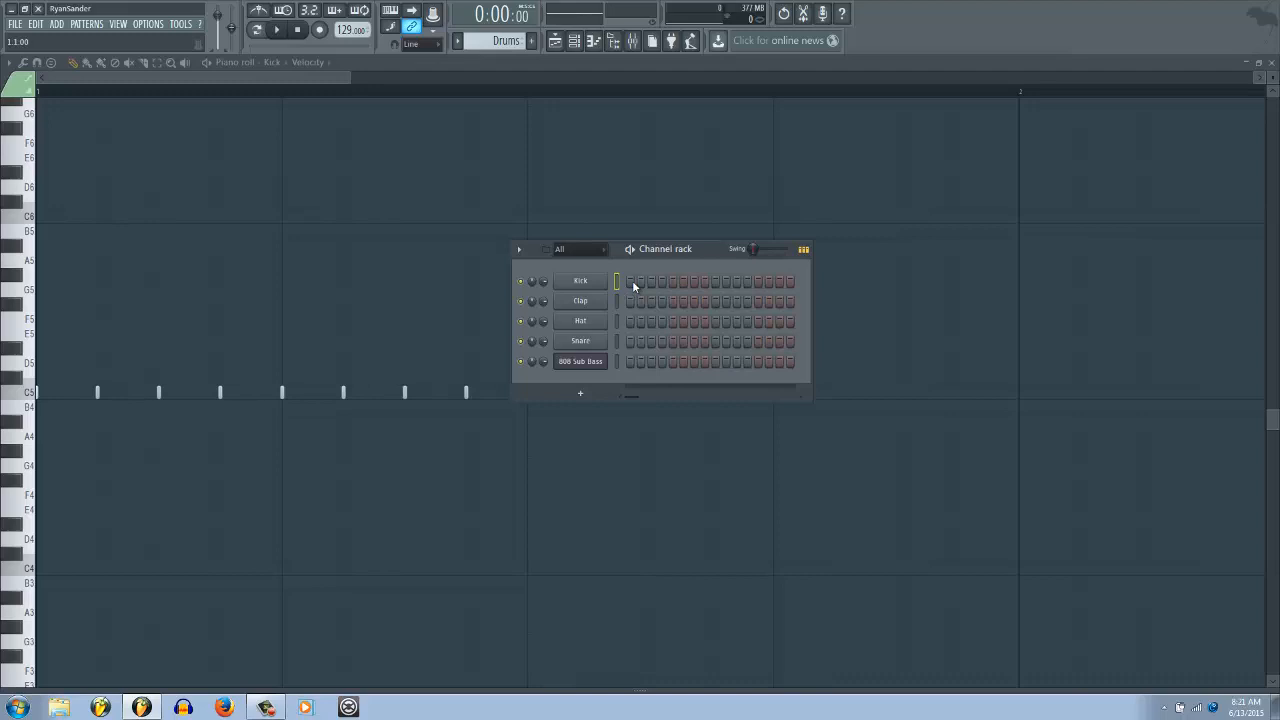
right_click(580, 281)
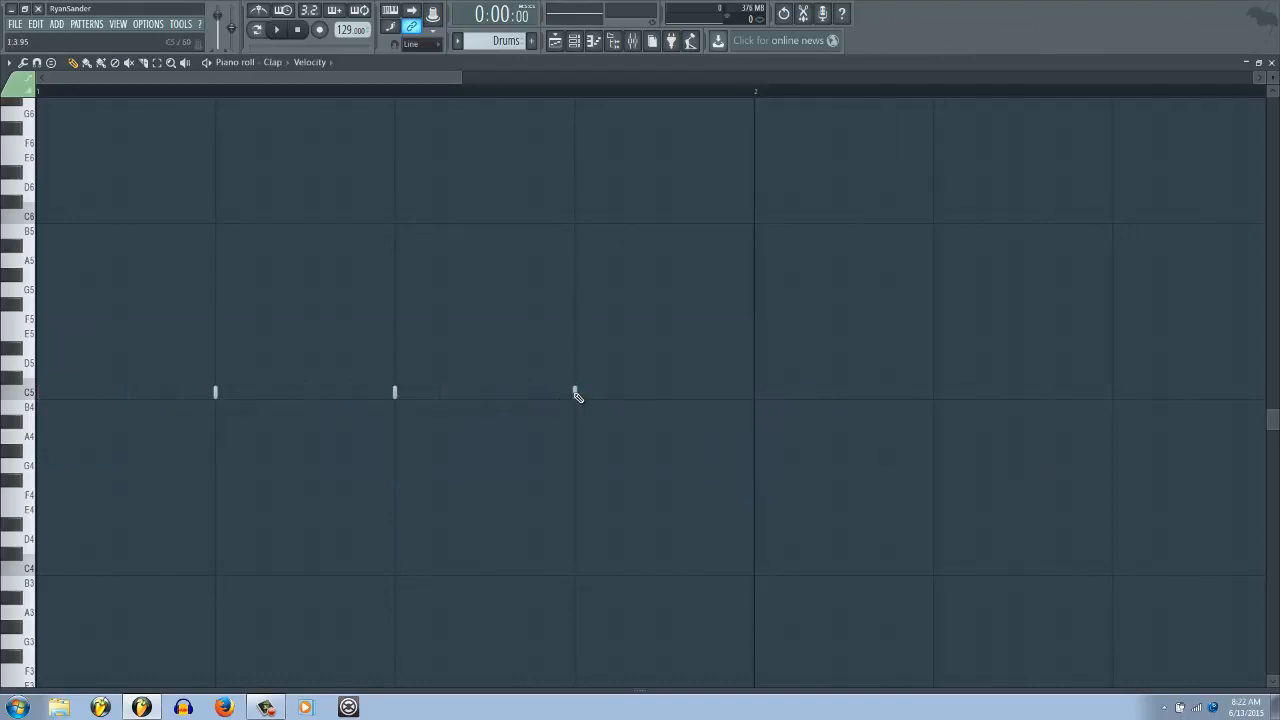
- Move the channel rack window higher and to the left
click(574, 395)
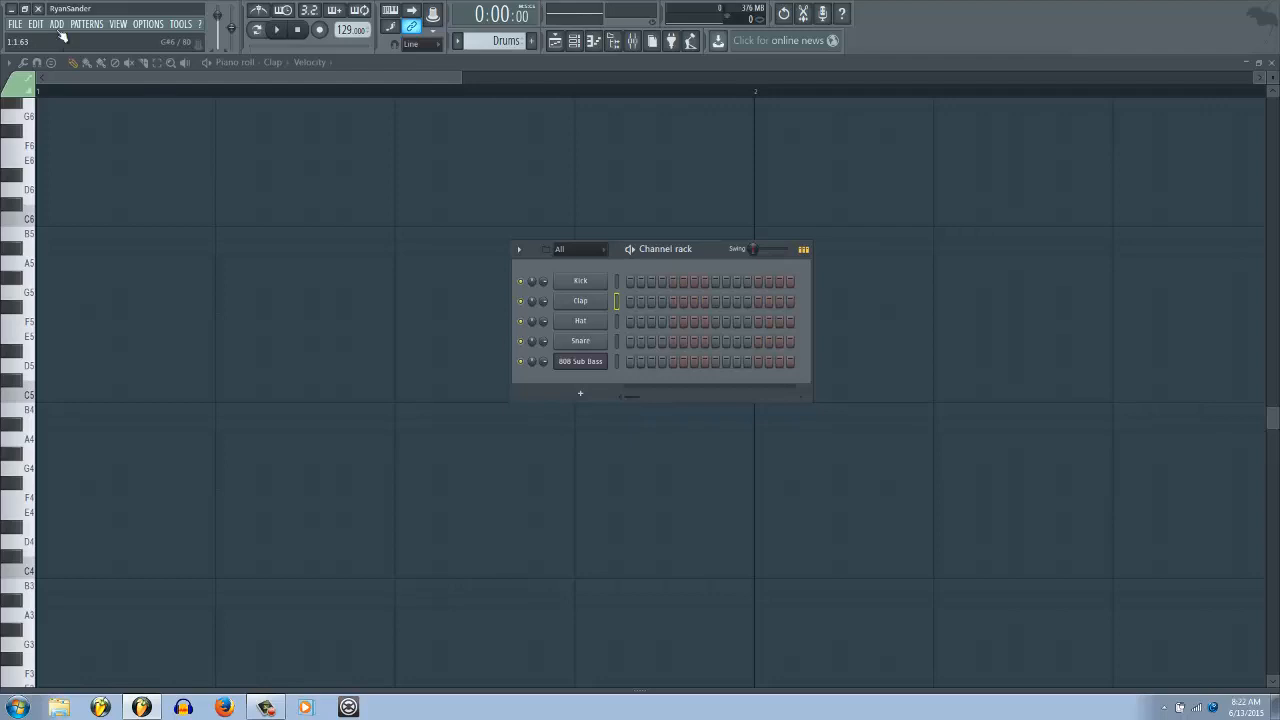
click(57, 23)
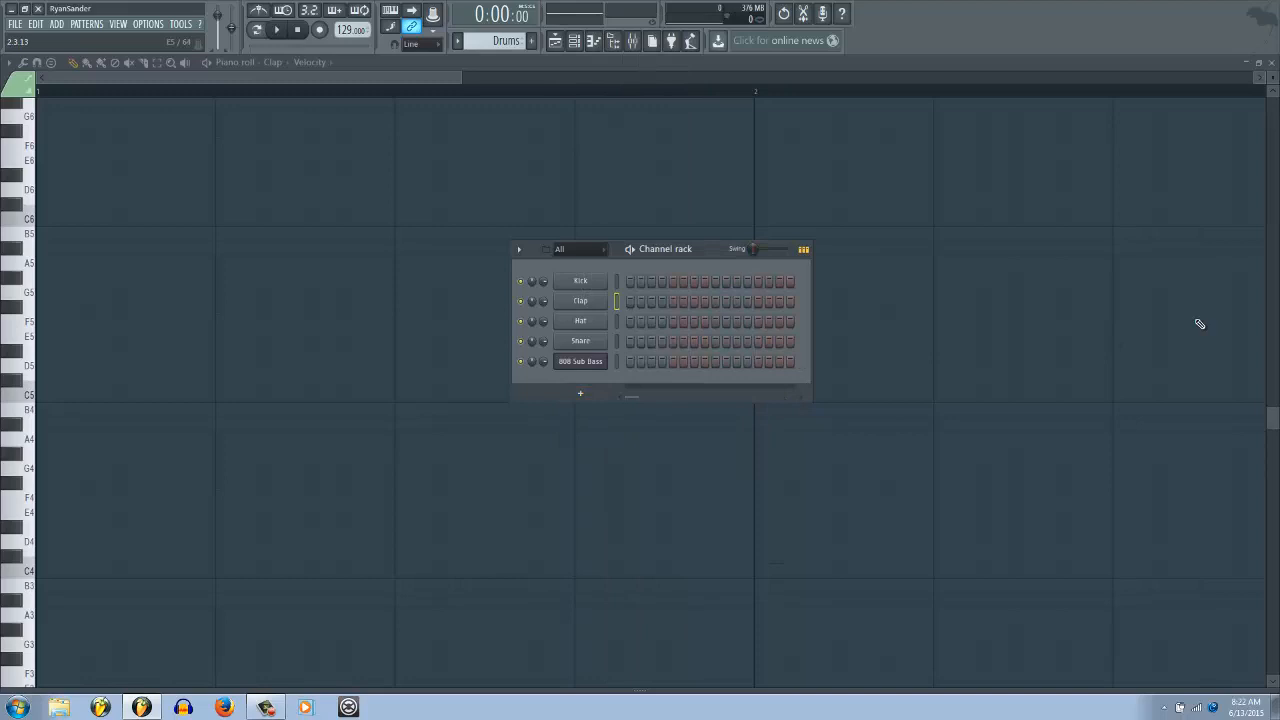
drag(665, 249, 597, 220)
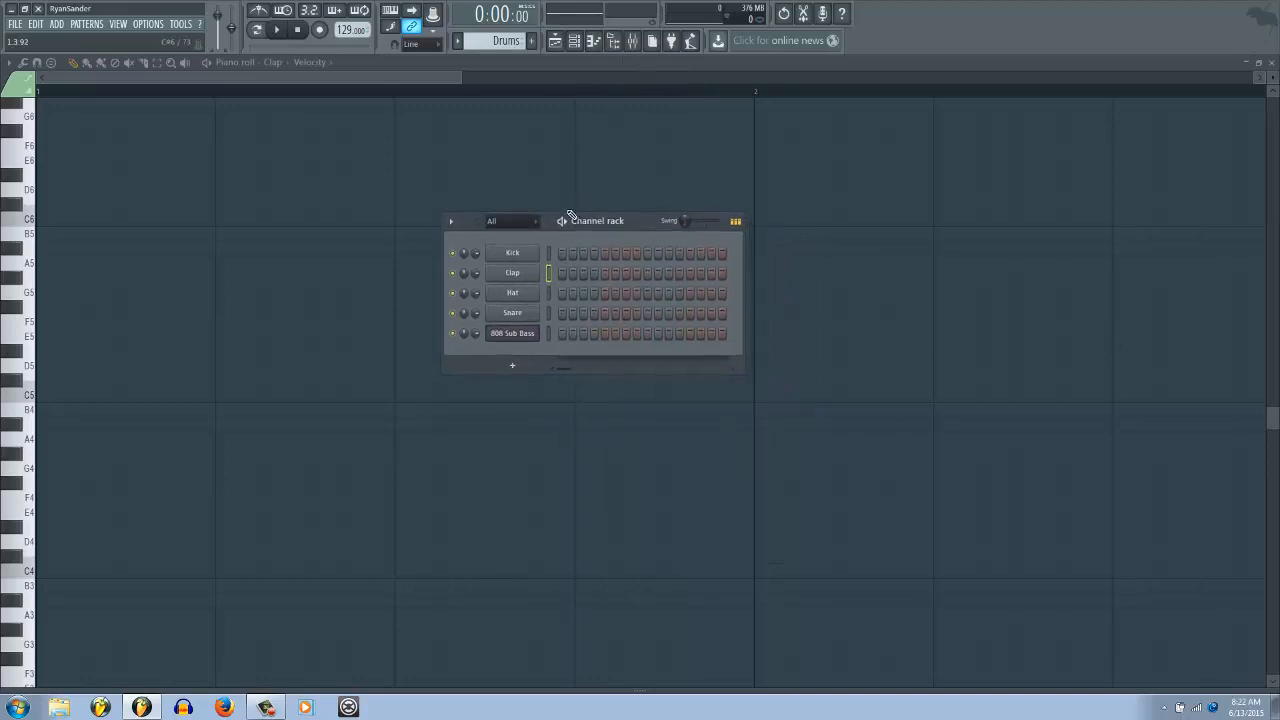
- Briefly play and pause the pattern, then close the channel rack
click(258, 29)
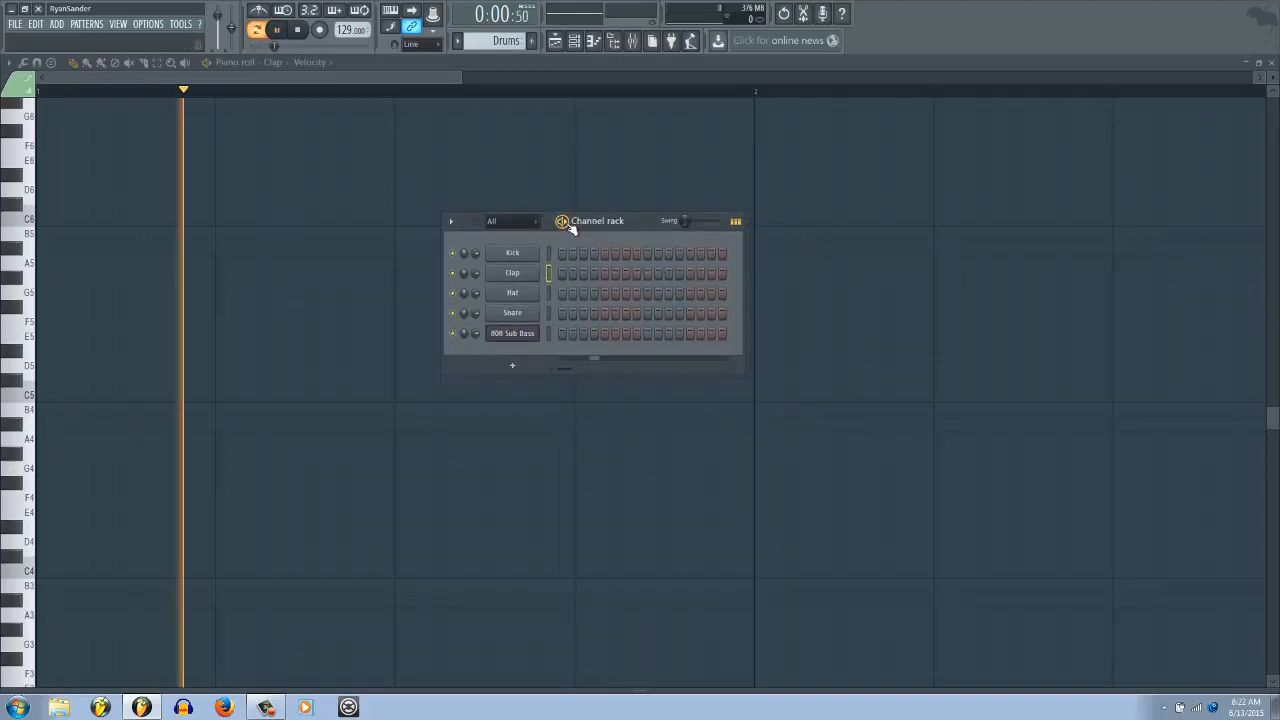
click(277, 29)
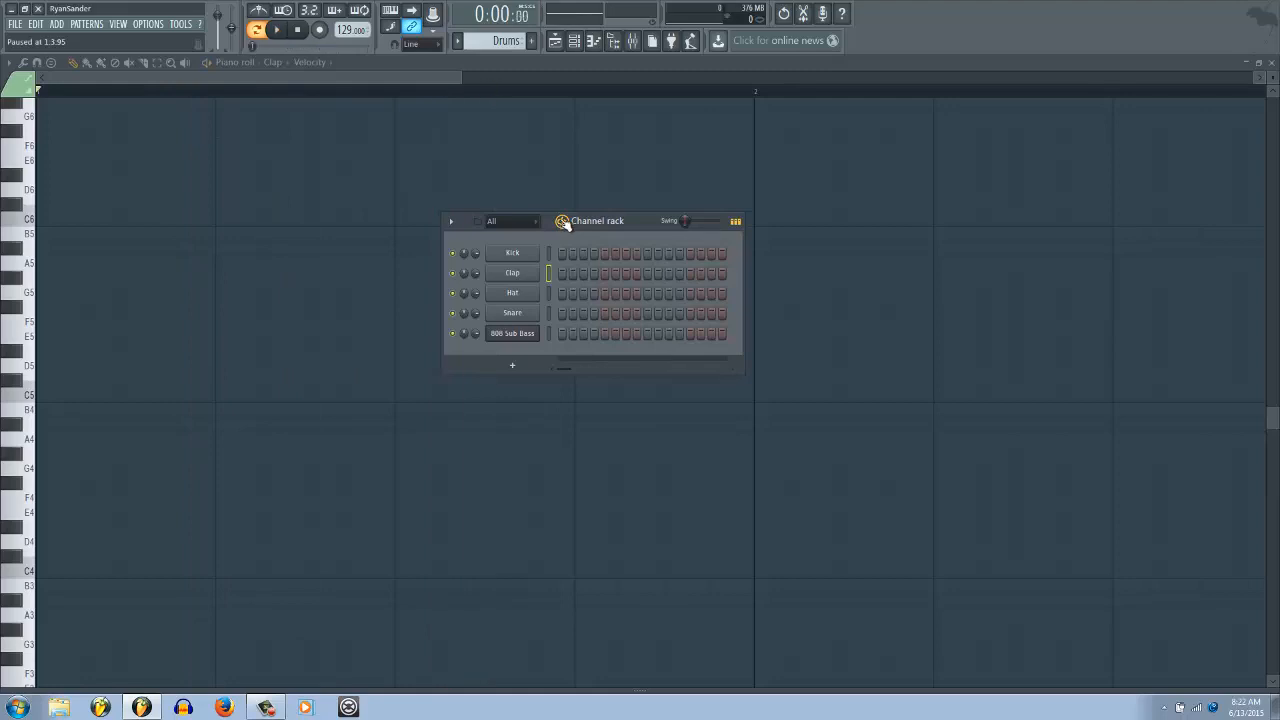
click(451, 221)
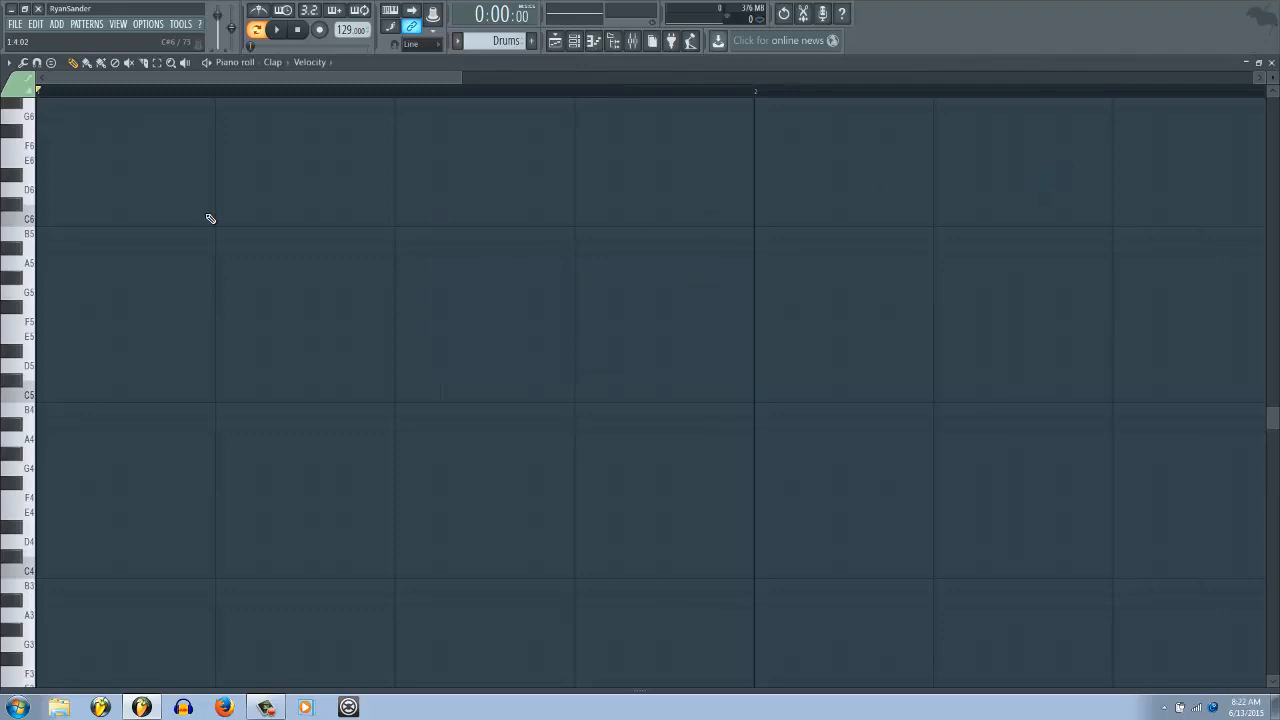
mouse_move(555, 5)
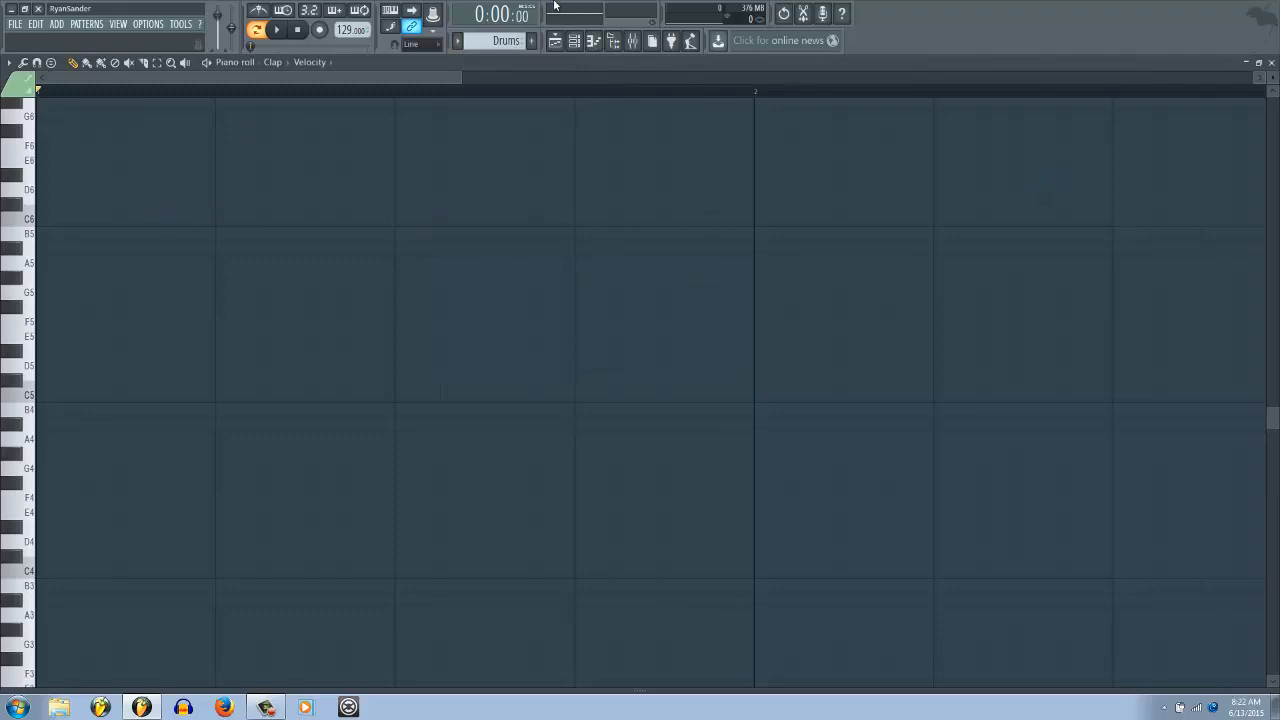